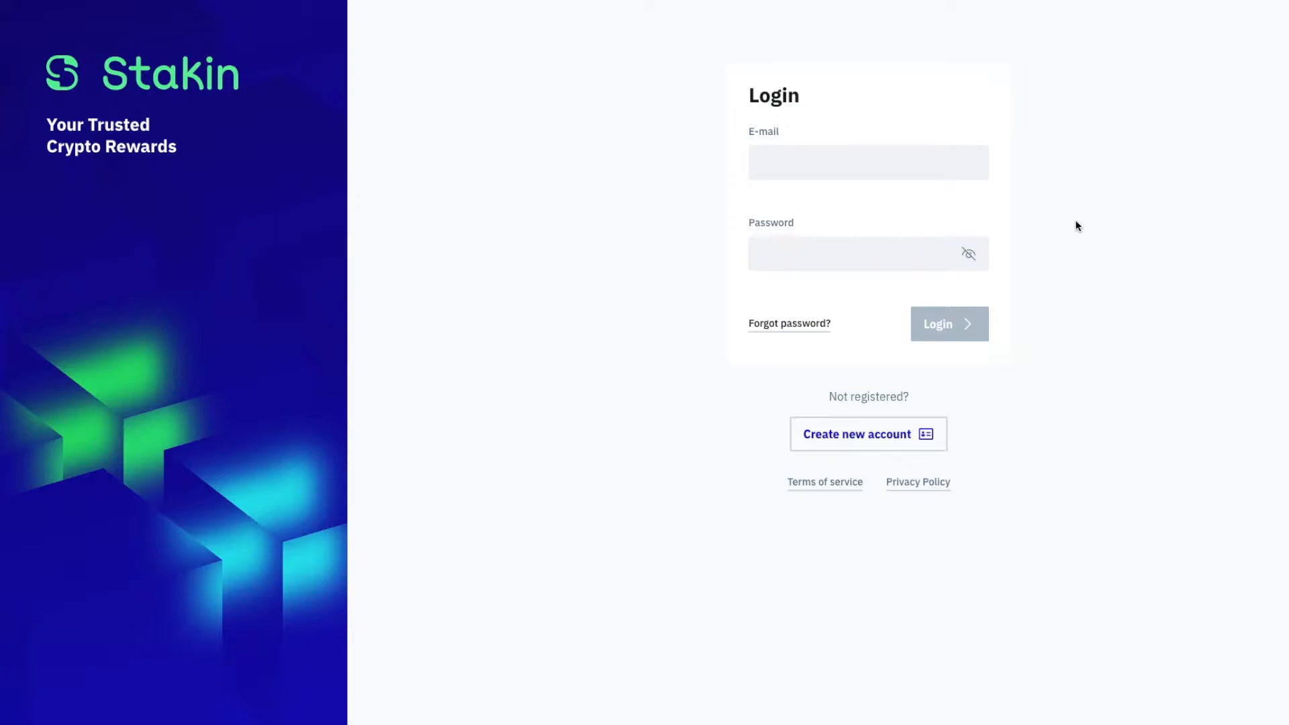
mouse_move(788, 327)
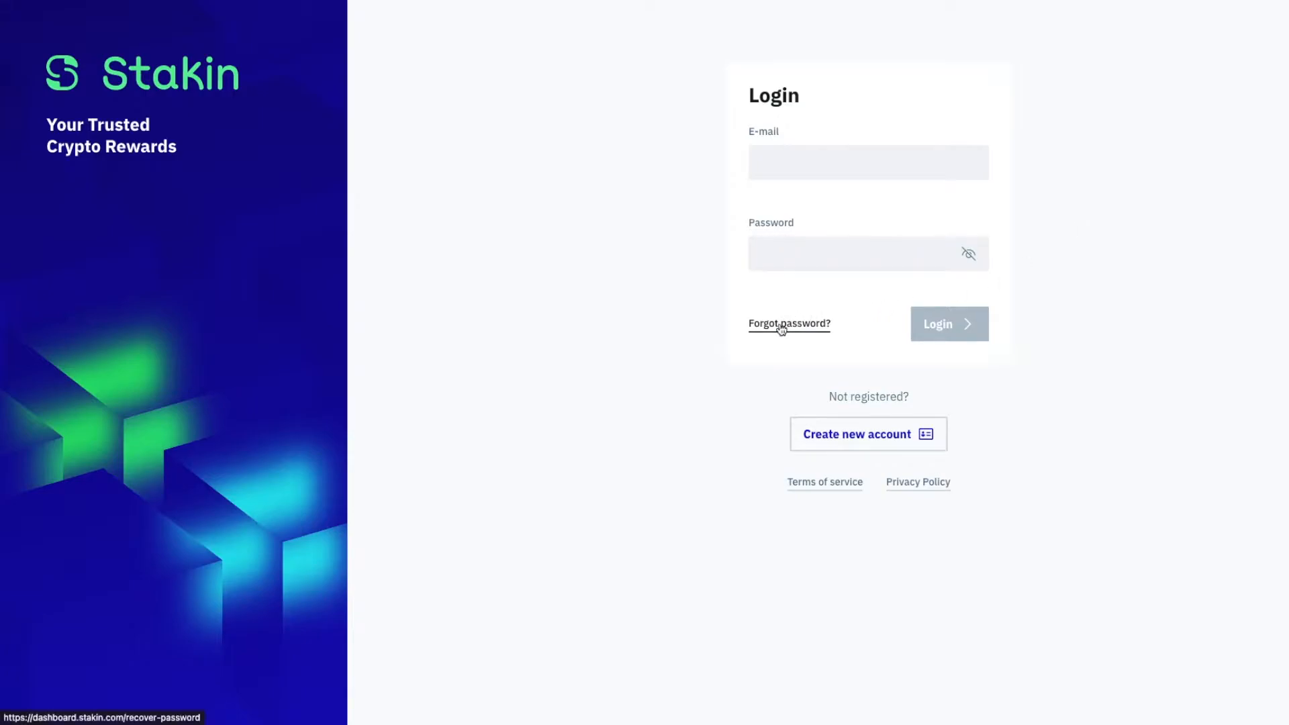
mouse_move(800, 333)
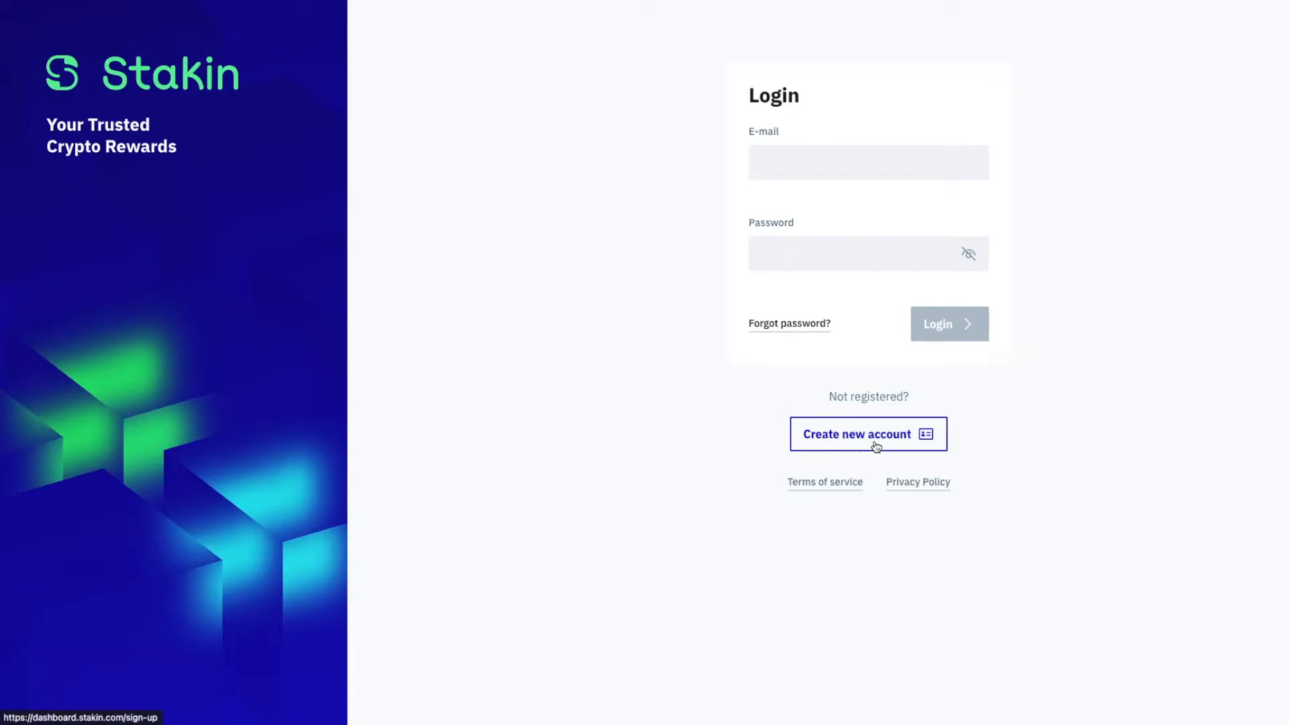
click(867, 434)
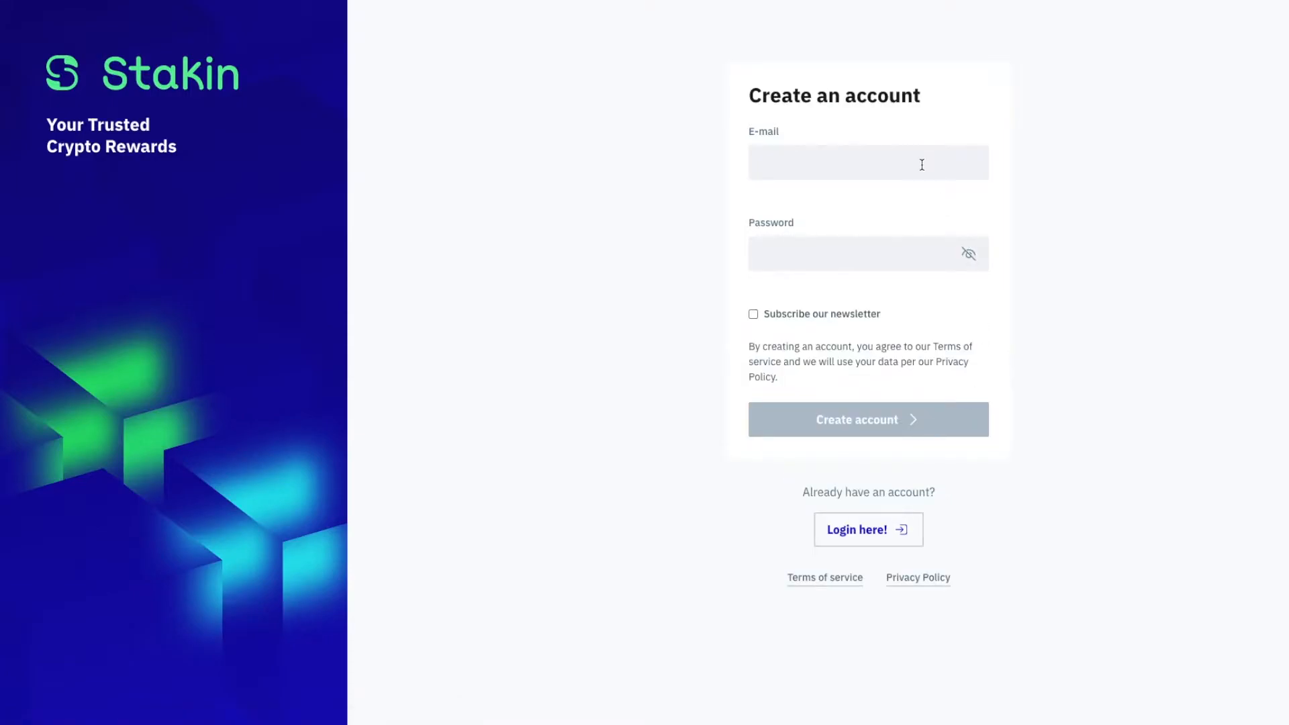
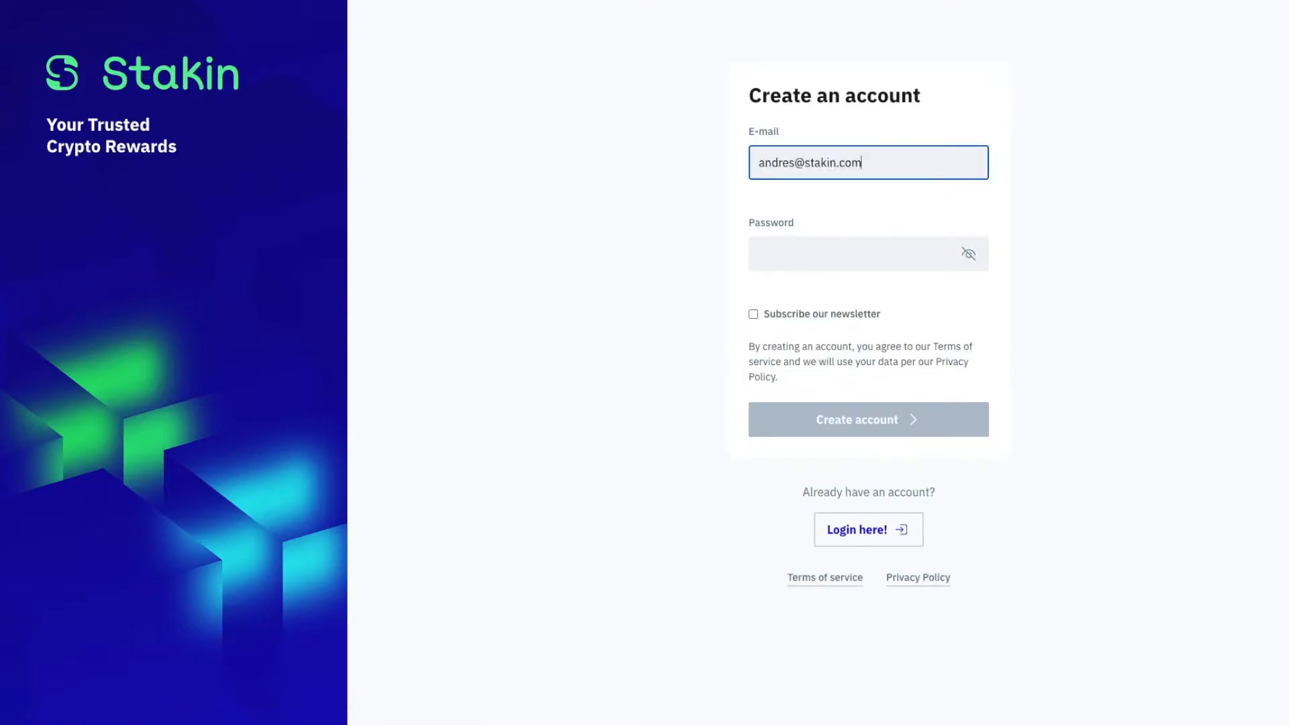
click(855, 254)
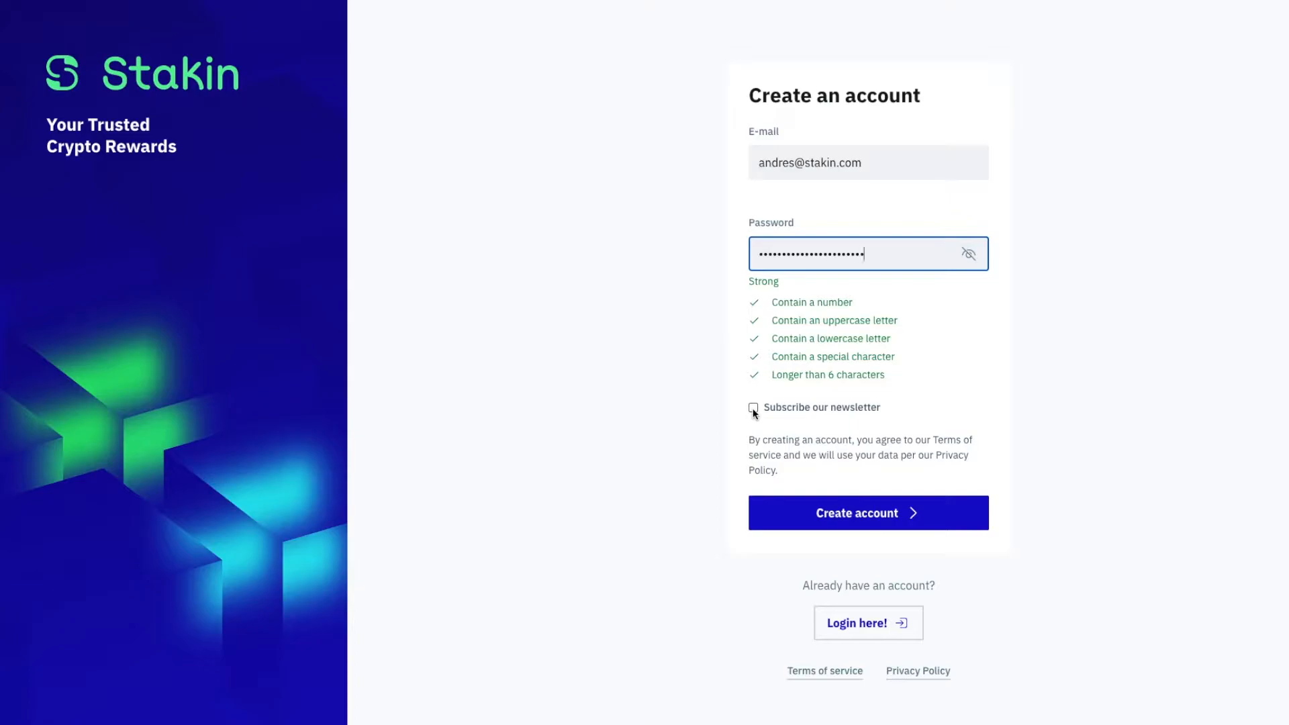
click(754, 408)
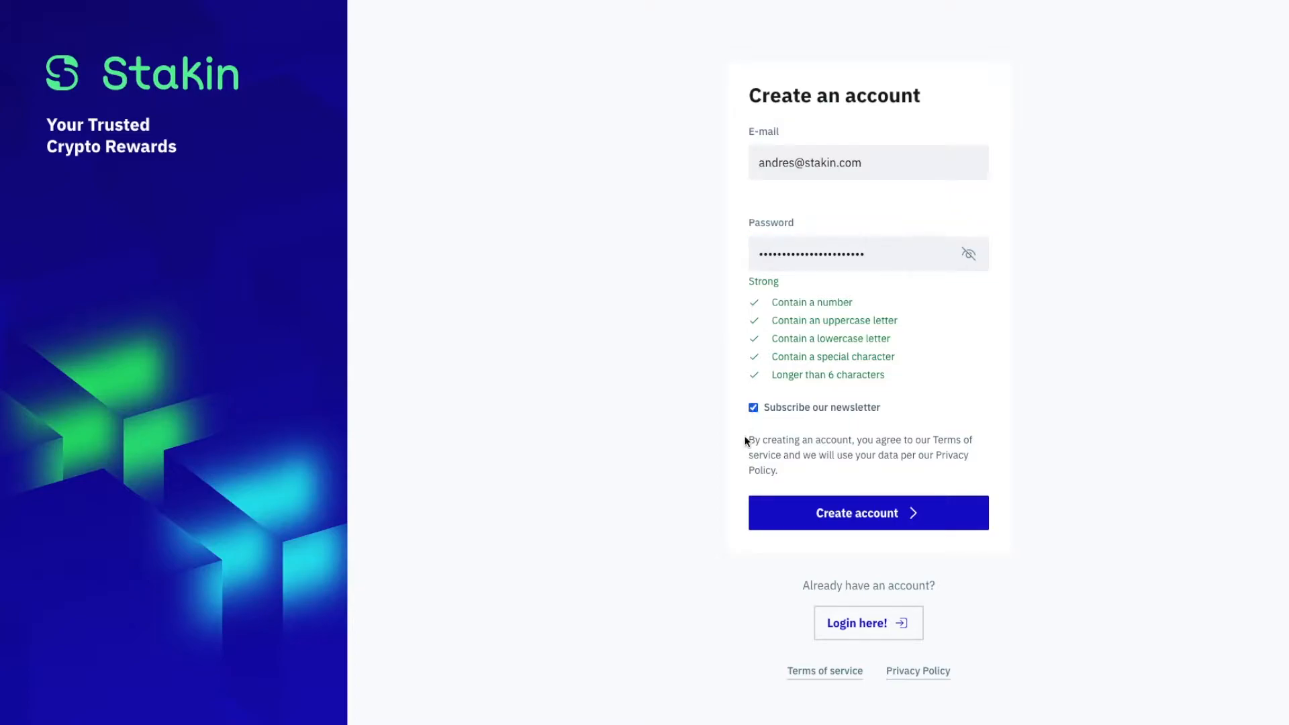
click(868, 512)
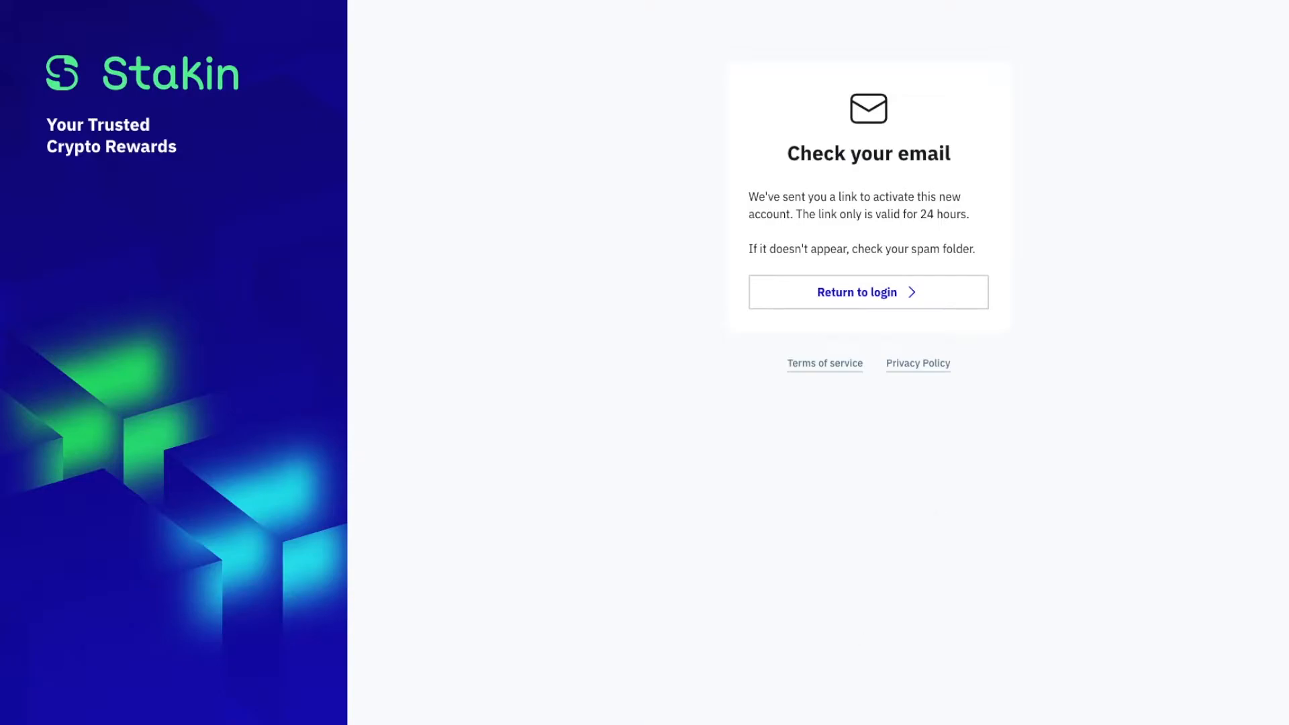
Return to the login form and sign in with the new account's credentials.
click(868, 291)
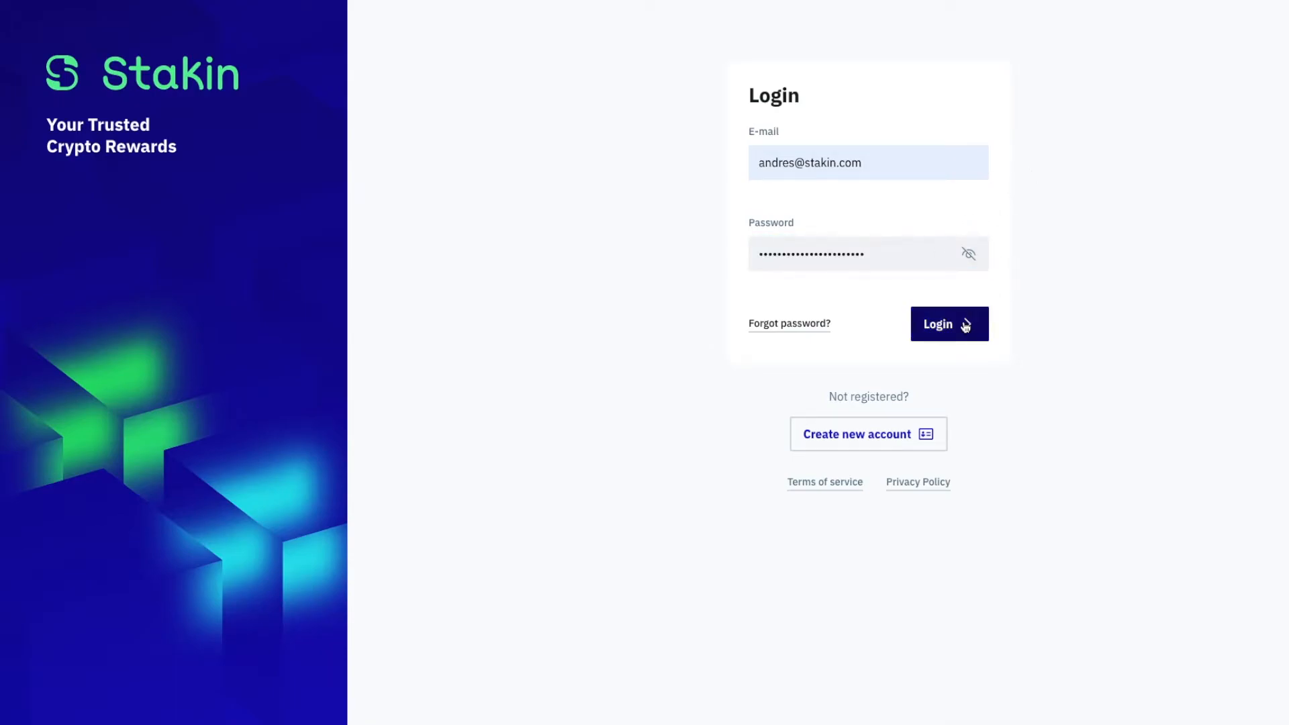
click(950, 324)
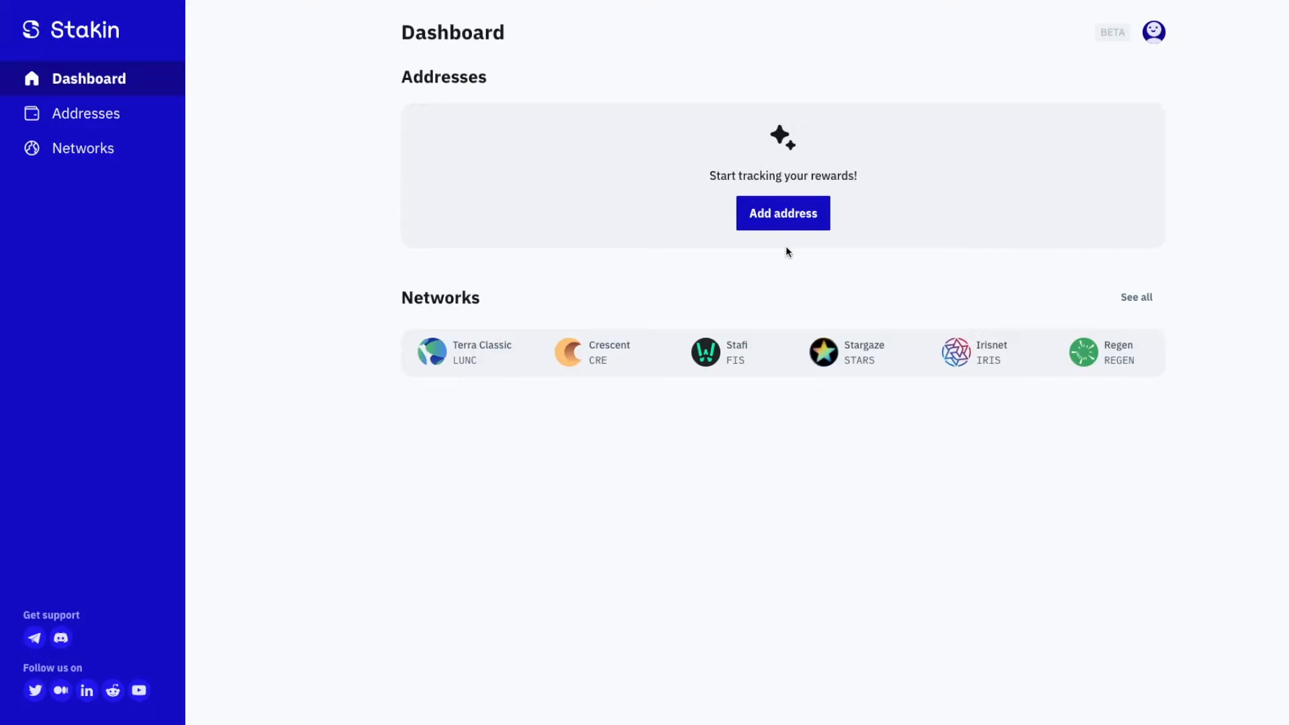
Add a Cosmos address, bringing 500 ATOM (about $5.42K) into the portfolio.
click(782, 214)
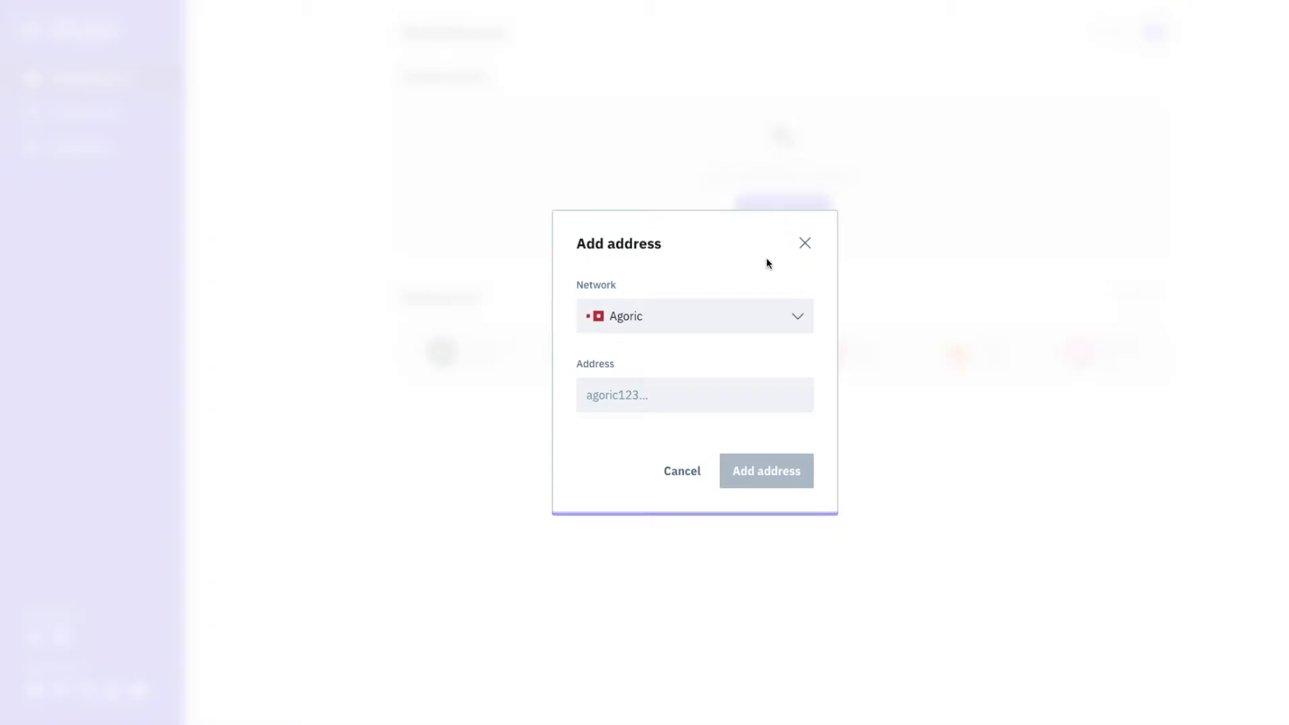
text(cos)
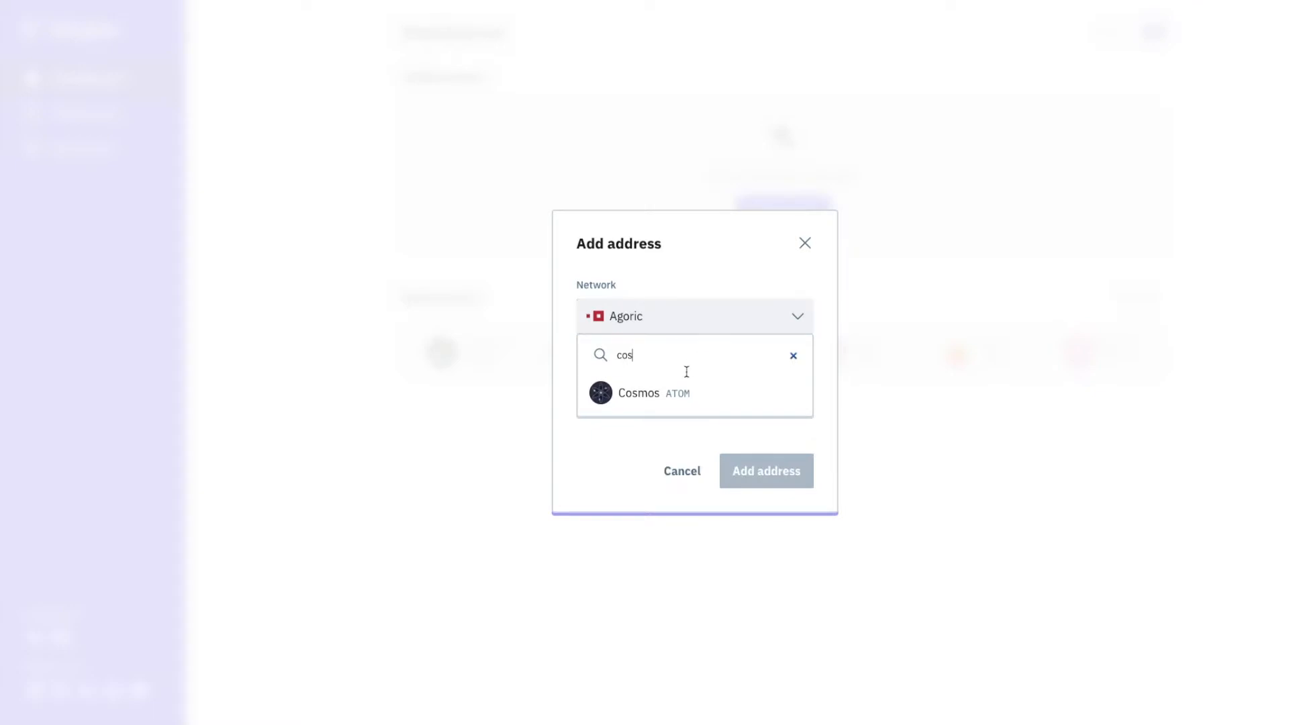
click(638, 394)
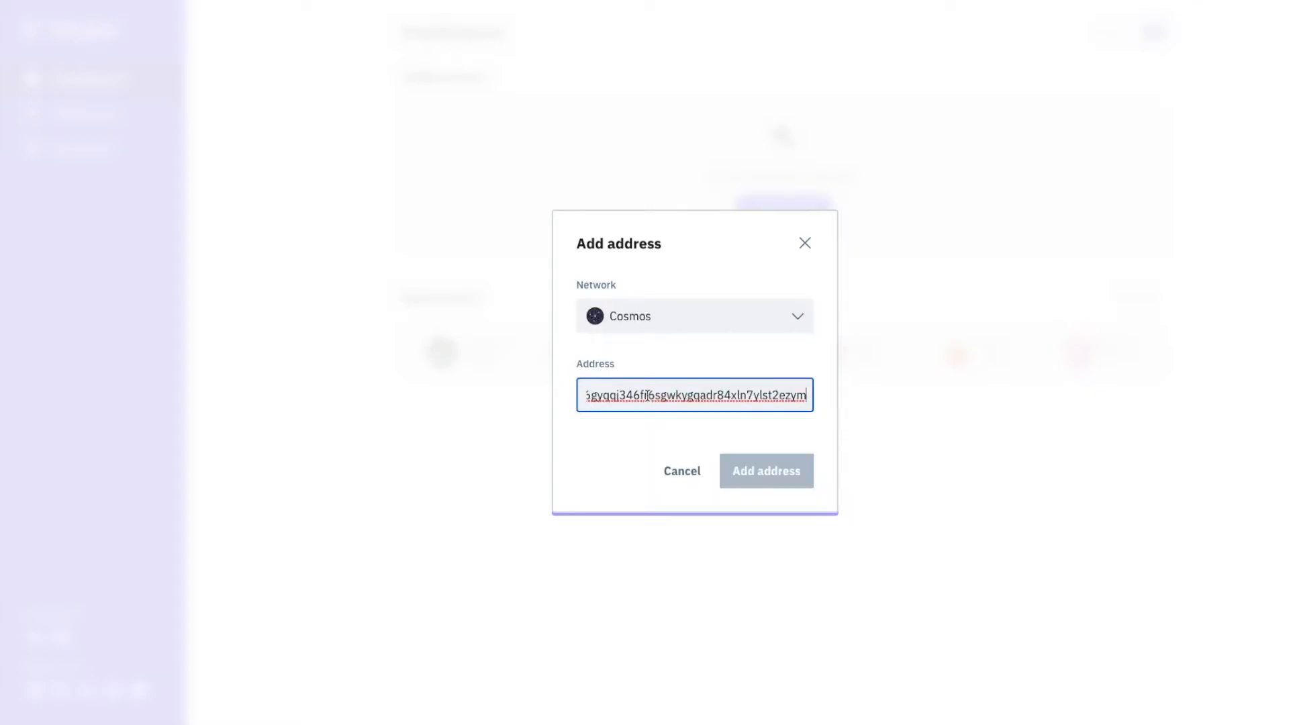
click(765, 470)
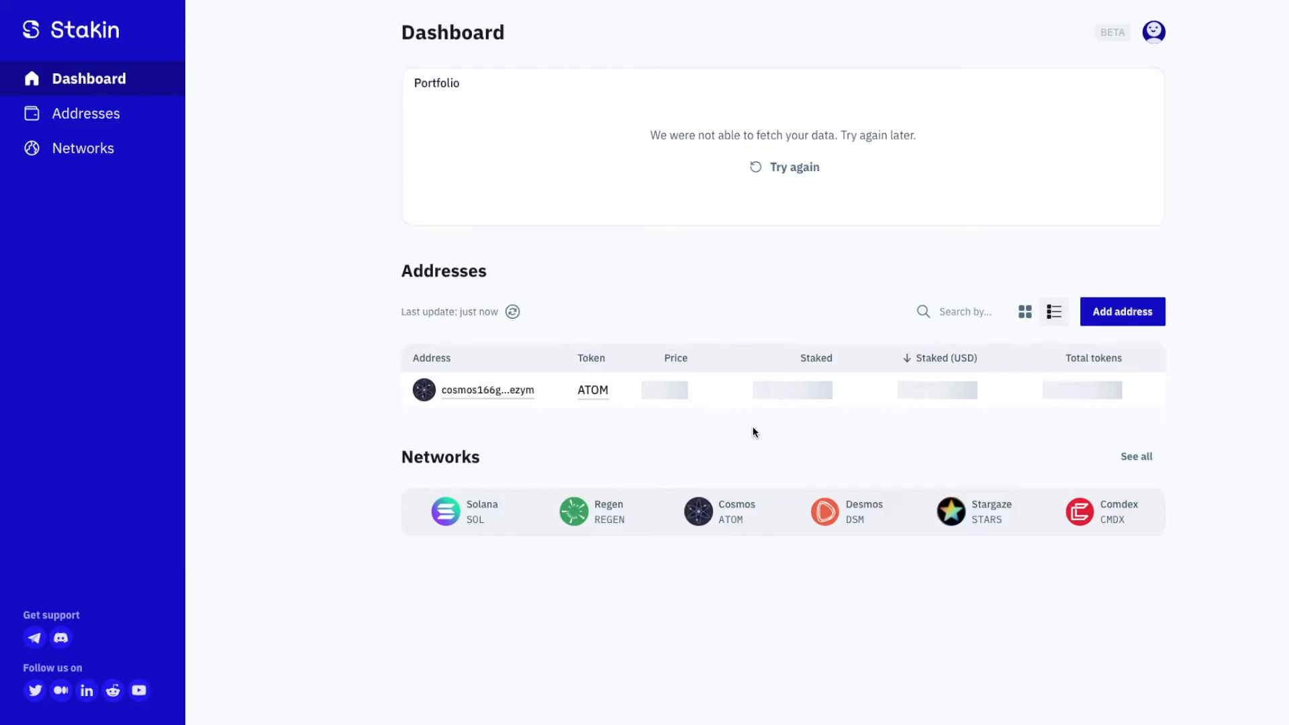
click(784, 167)
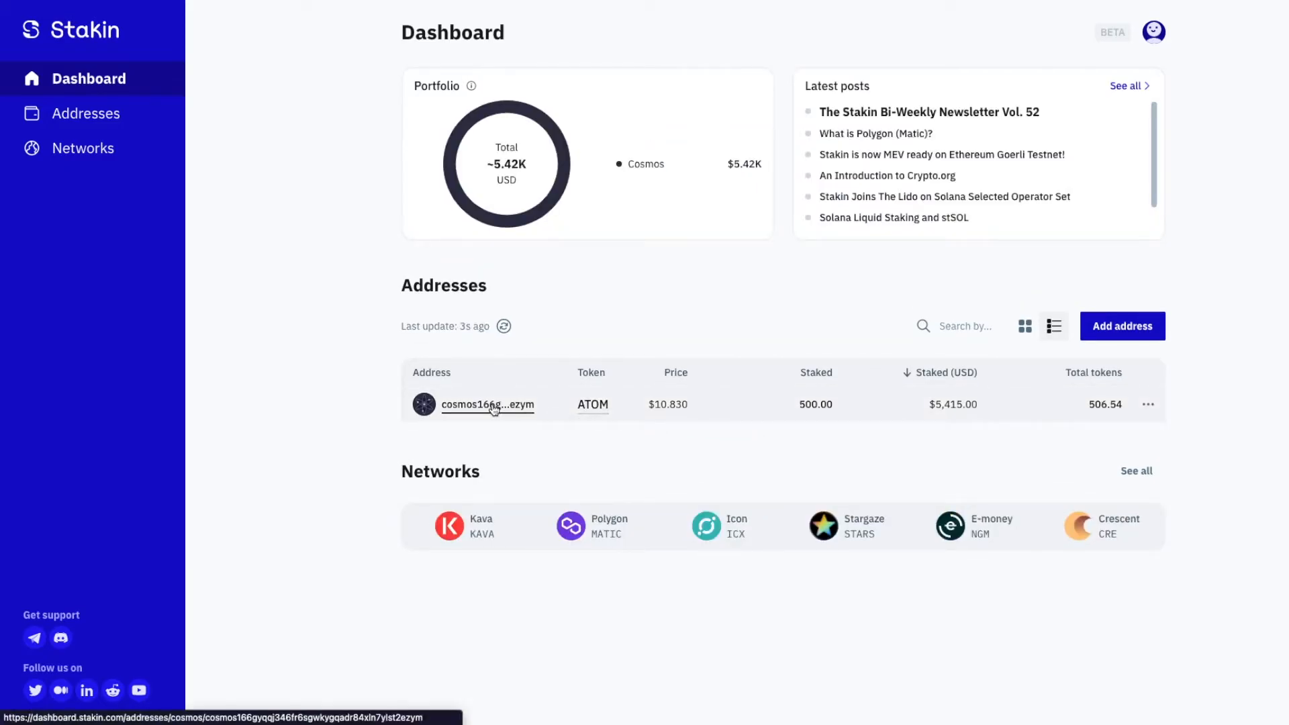
click(486, 404)
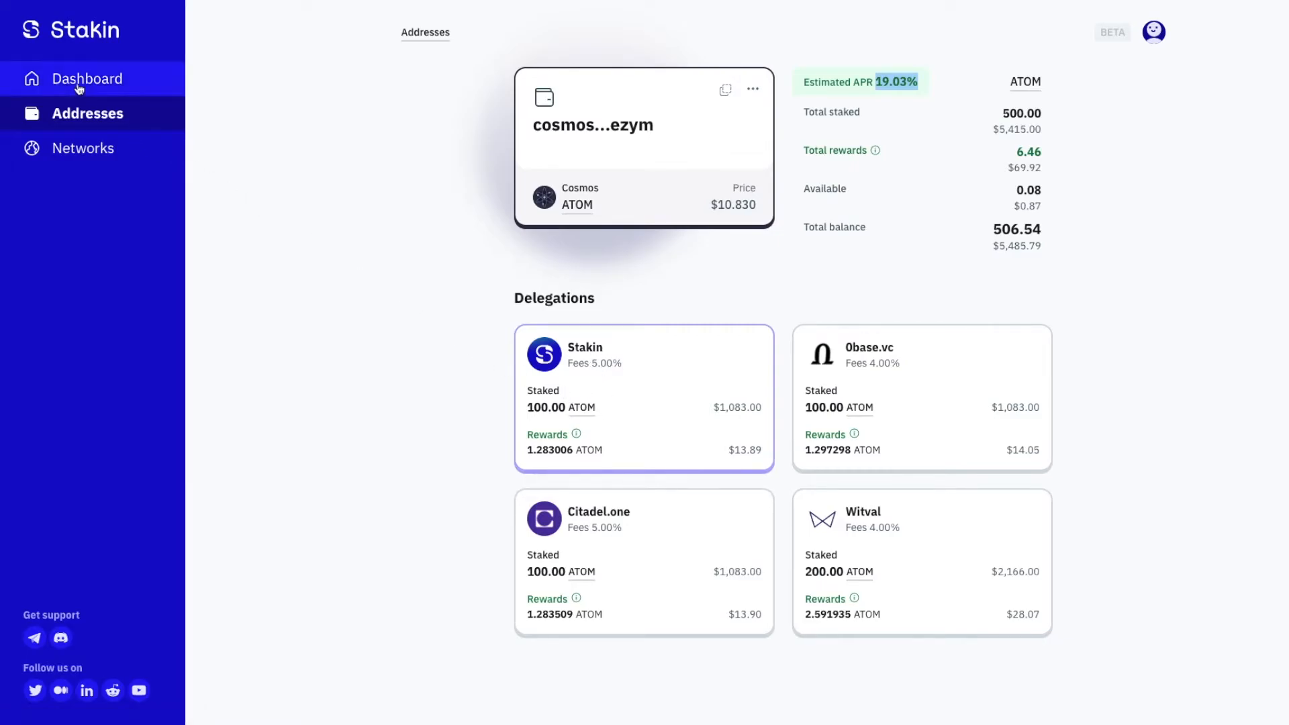
click(88, 77)
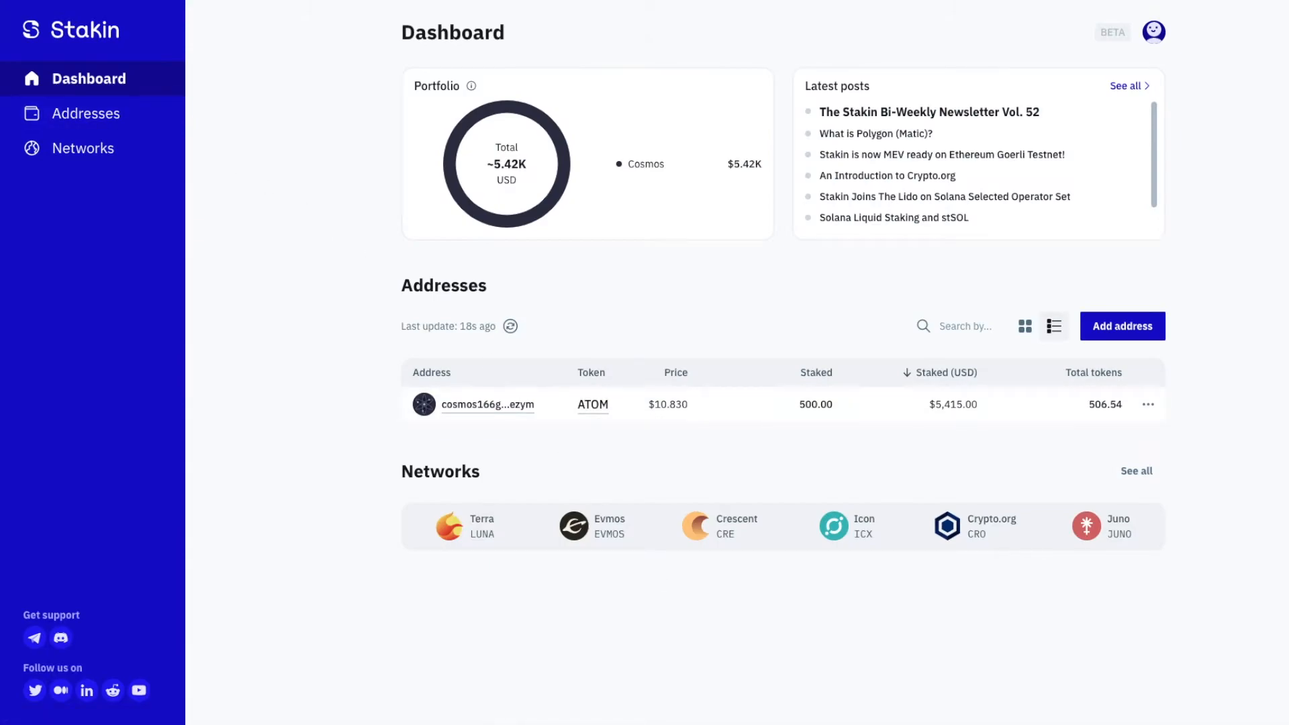
Add a Solana address, raising the combined portfolio to about $7.14K.
click(1121, 325)
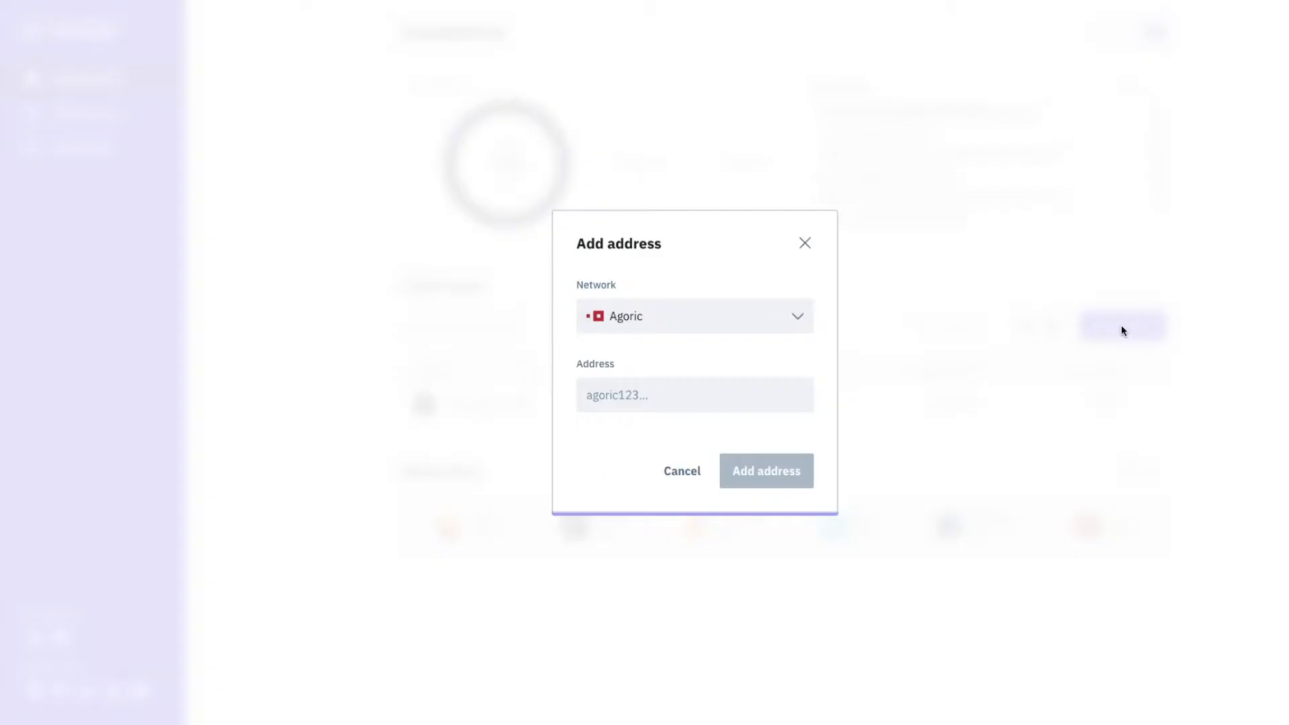
click(693, 316)
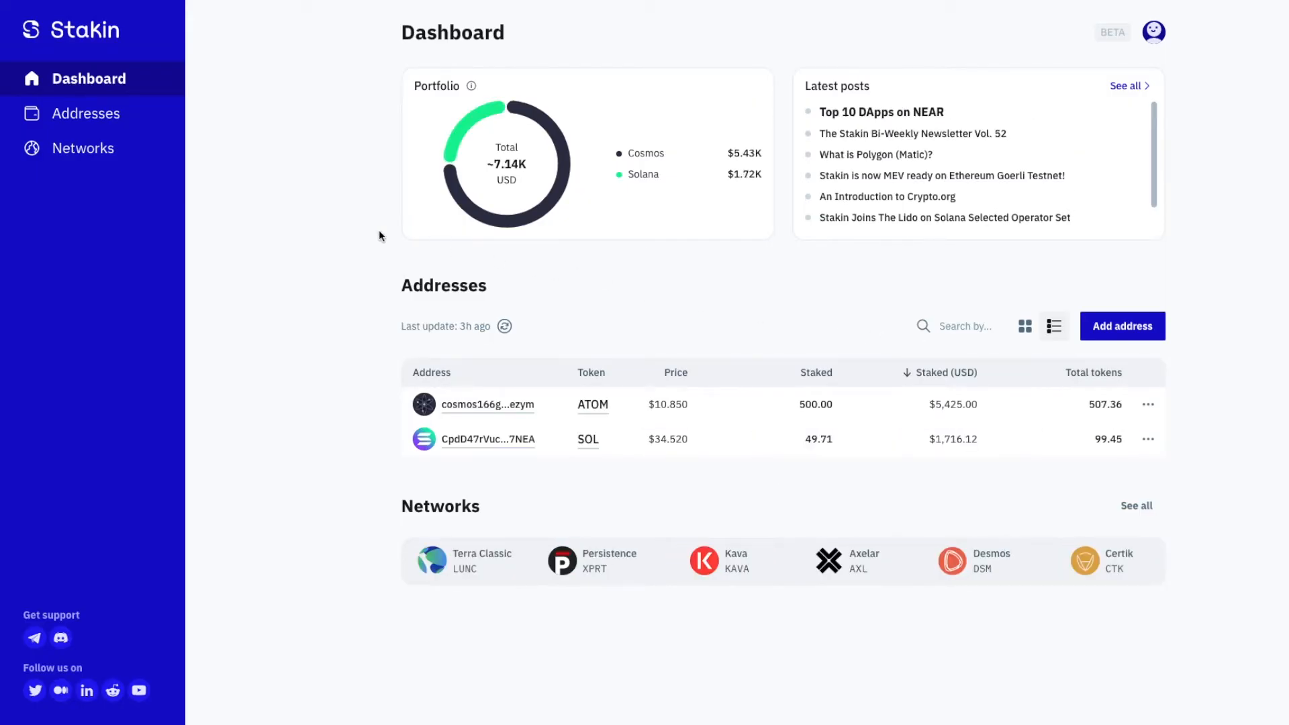
Find Polygon in the networks list via 'pol' and begin adding an address for it.
click(84, 150)
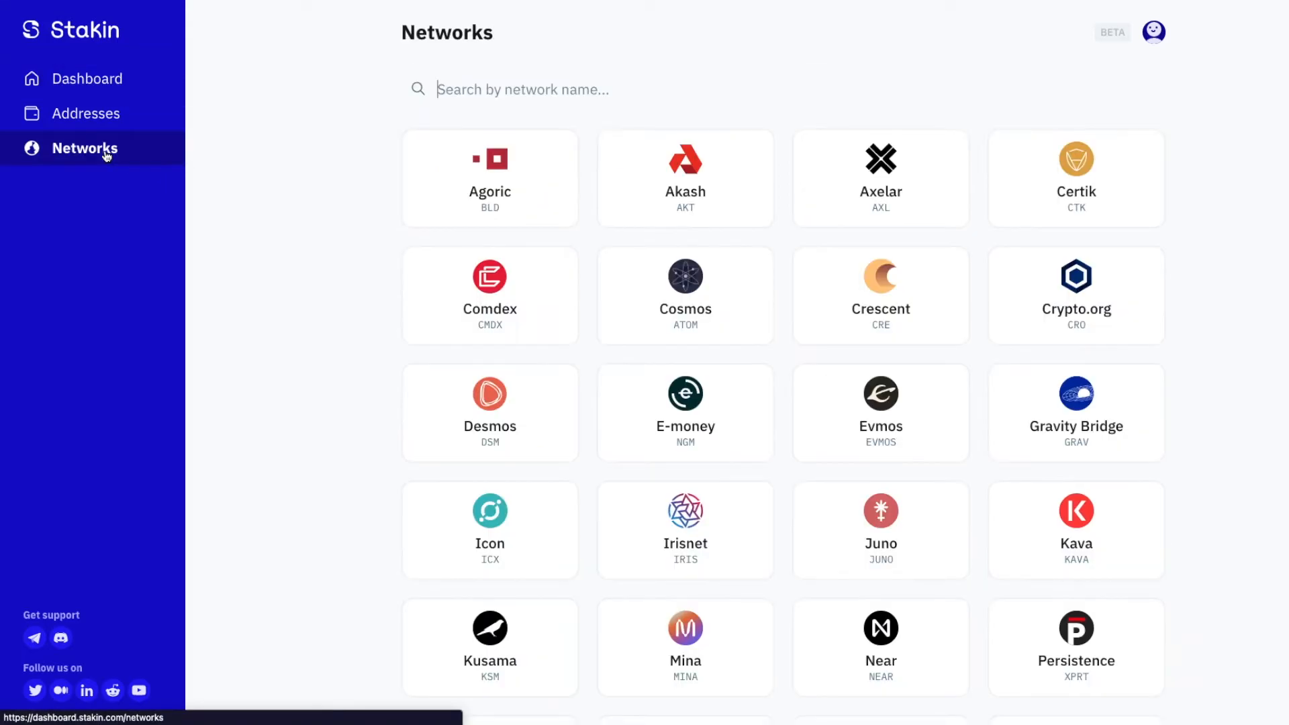
mouse_move(493, 90)
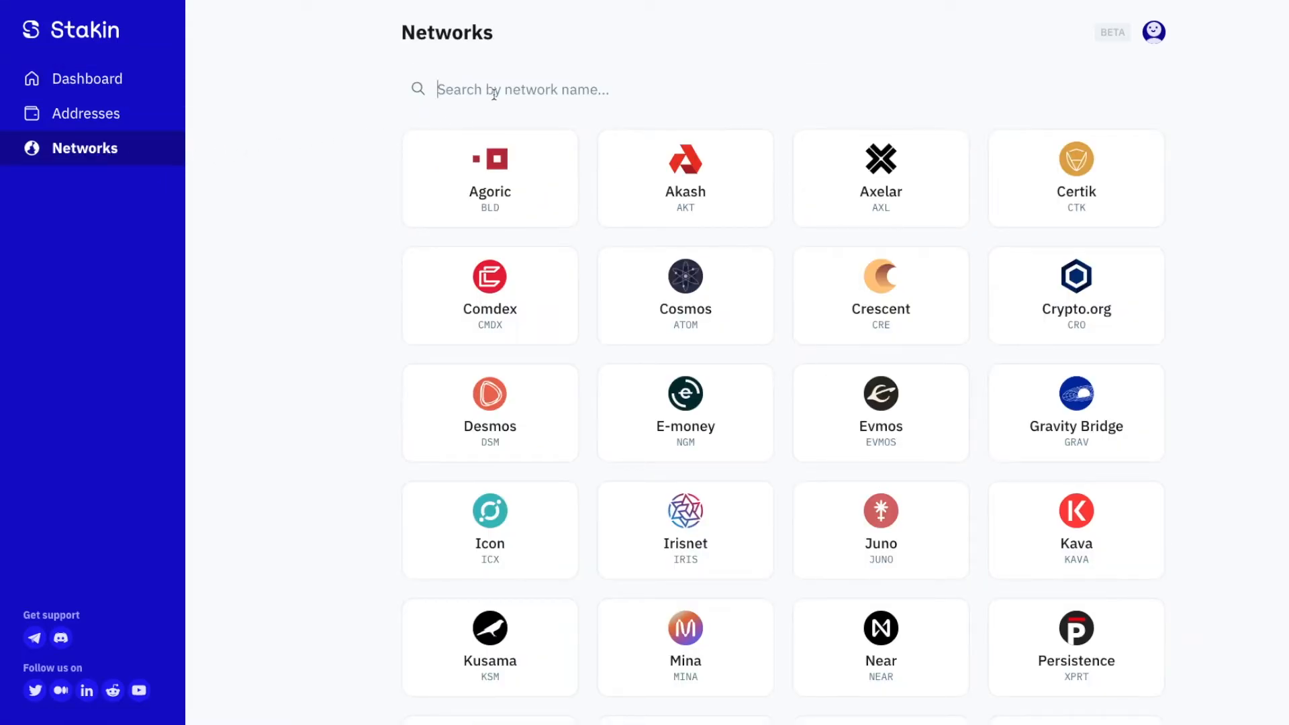
text(pol)
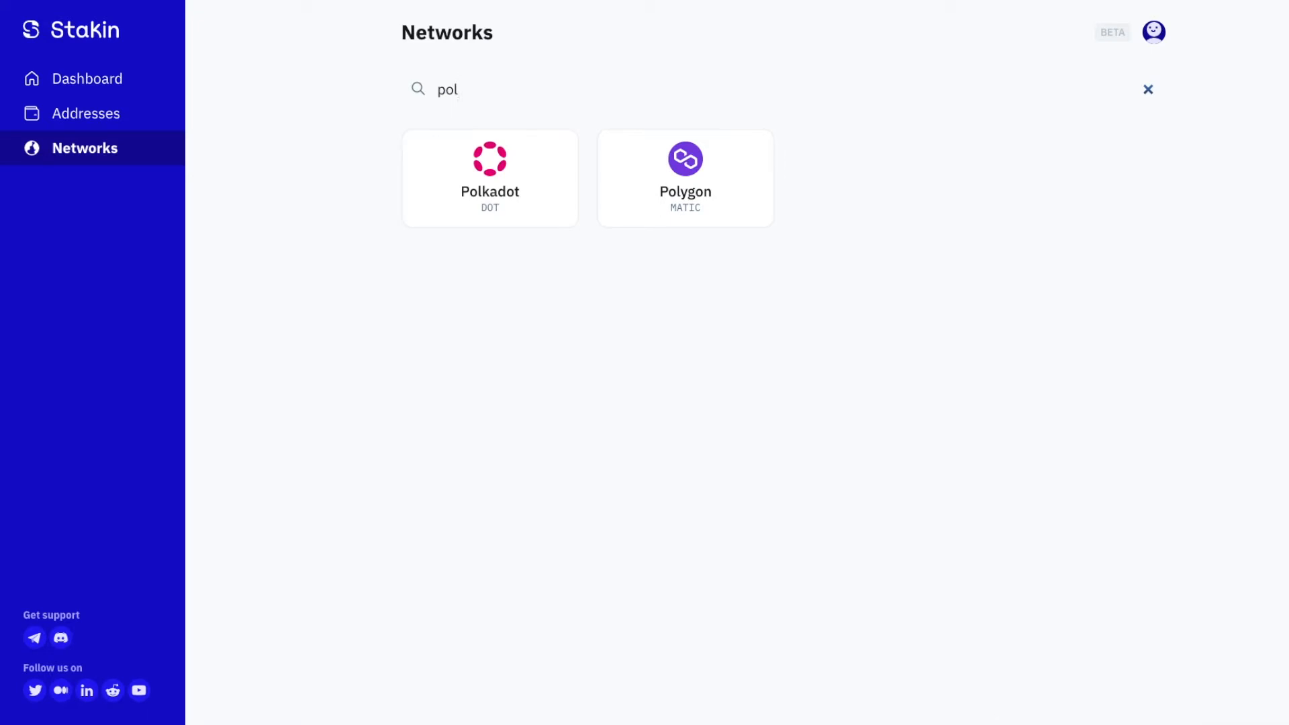
click(685, 177)
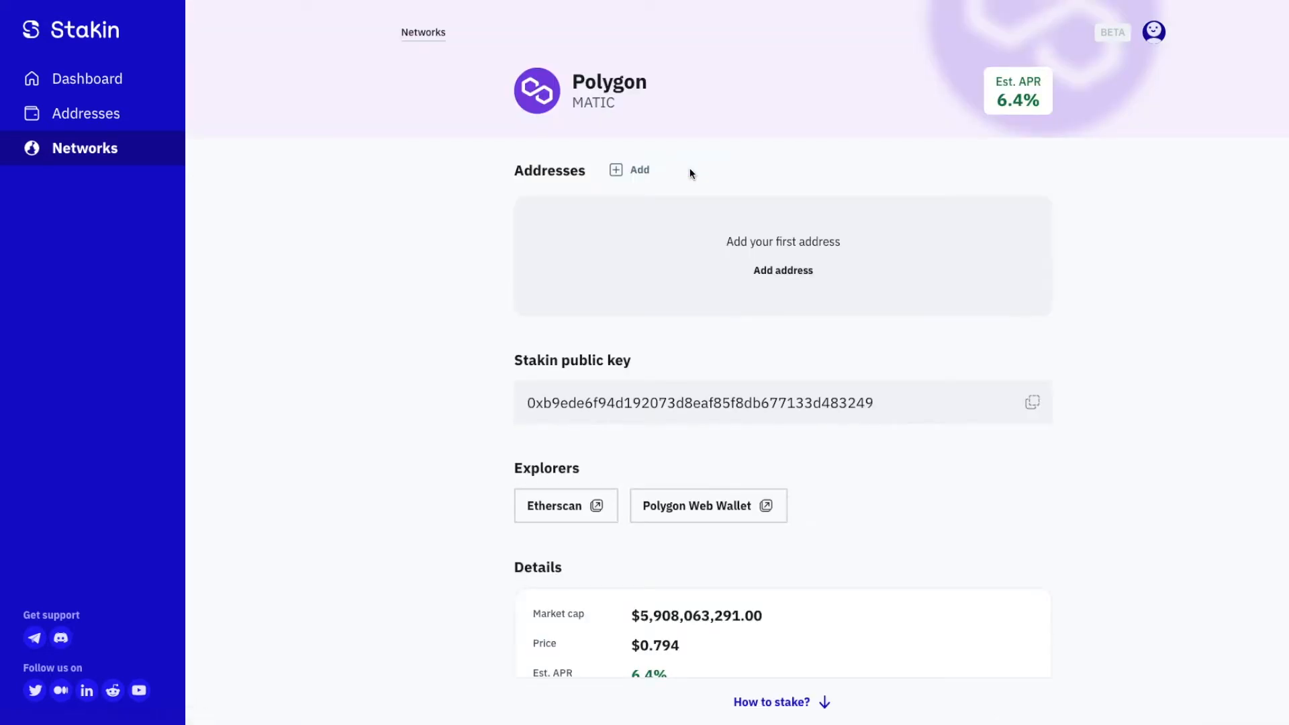
click(628, 171)
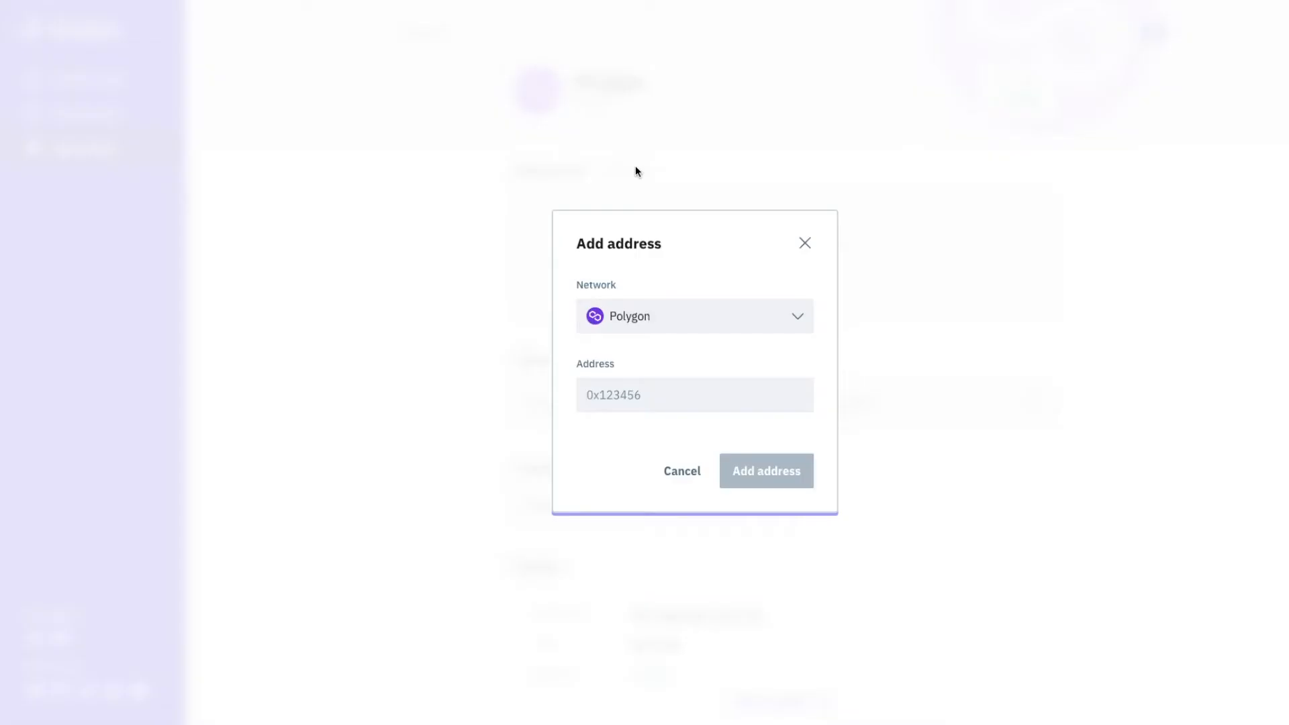
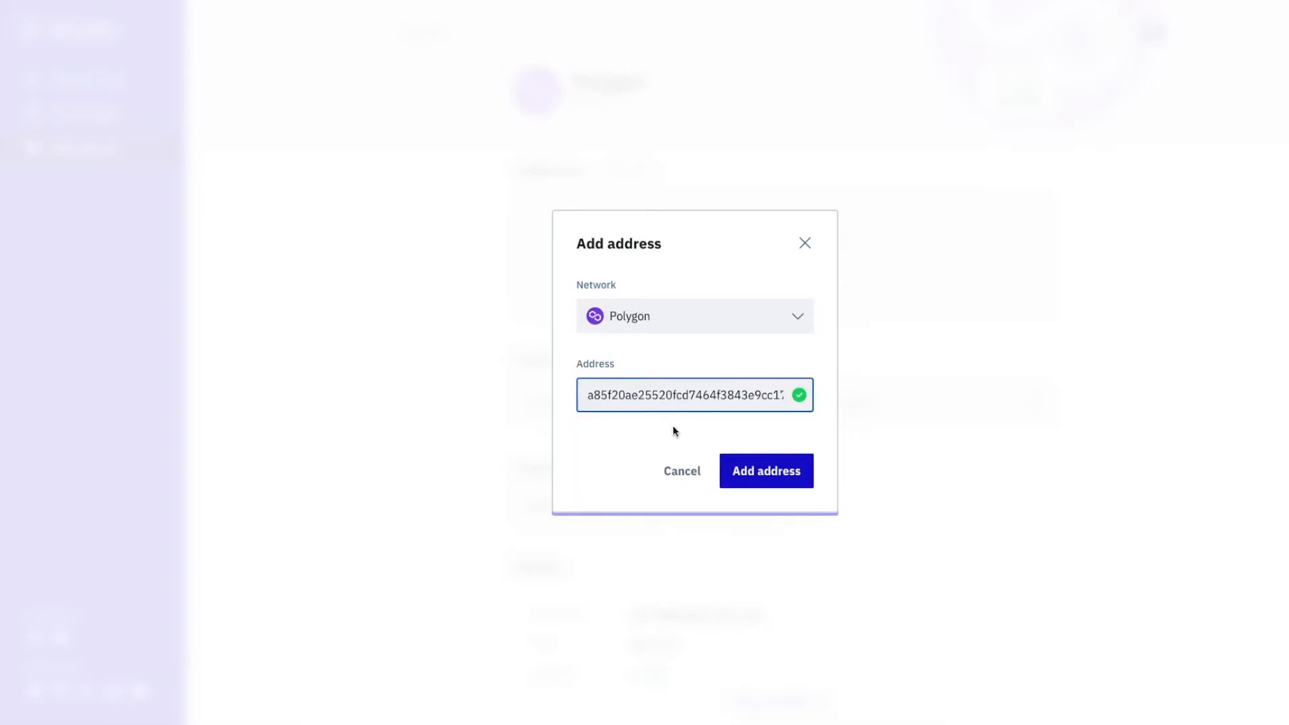
click(764, 470)
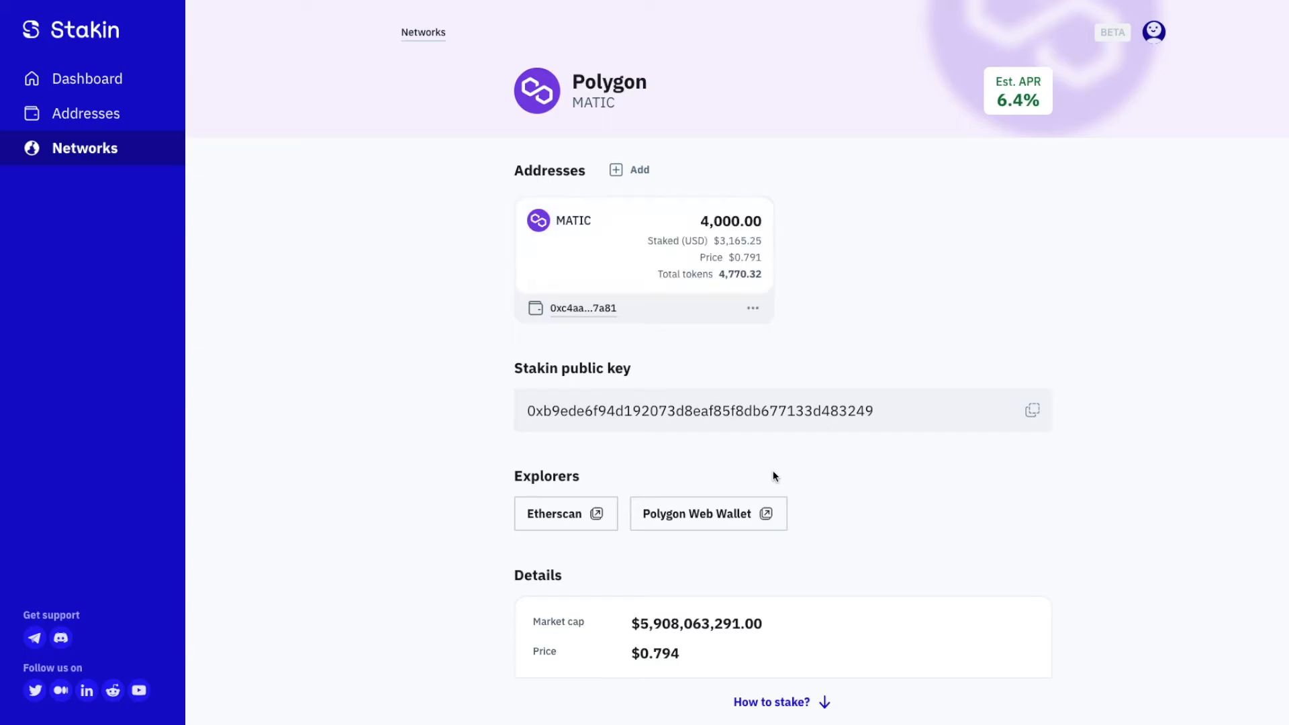
mouse_move(740, 458)
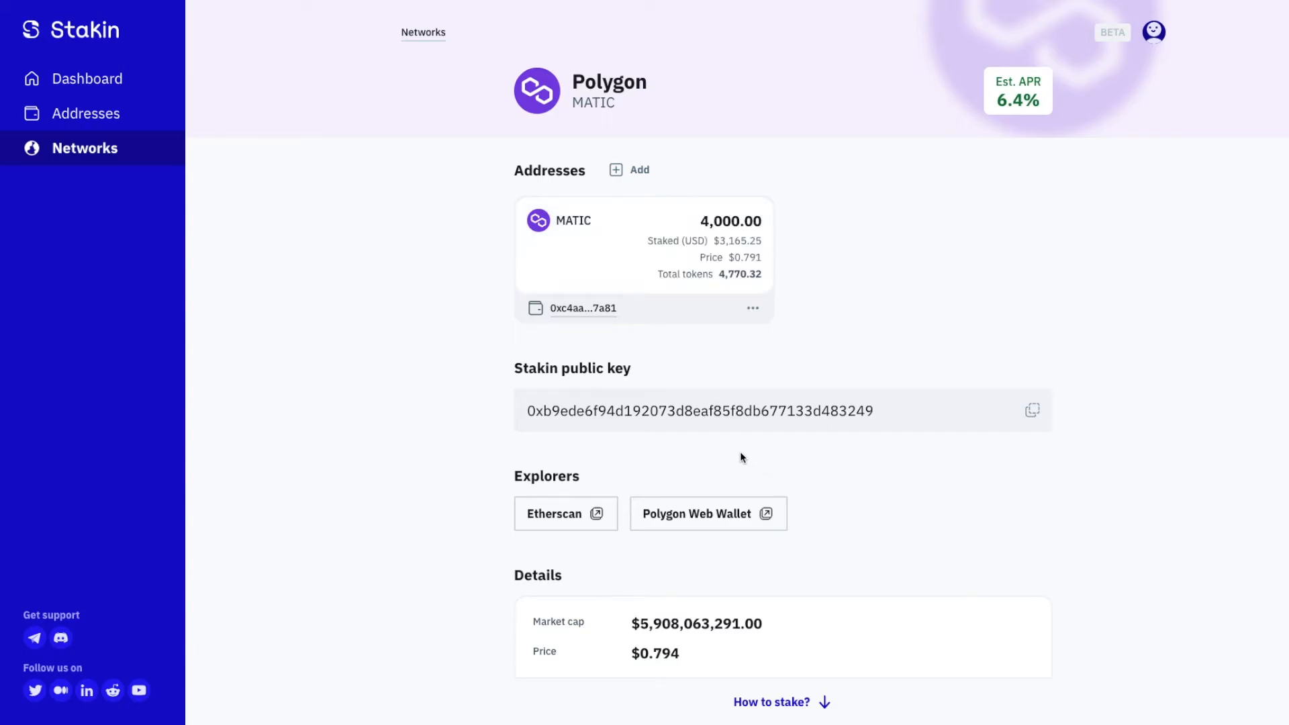
click(89, 78)
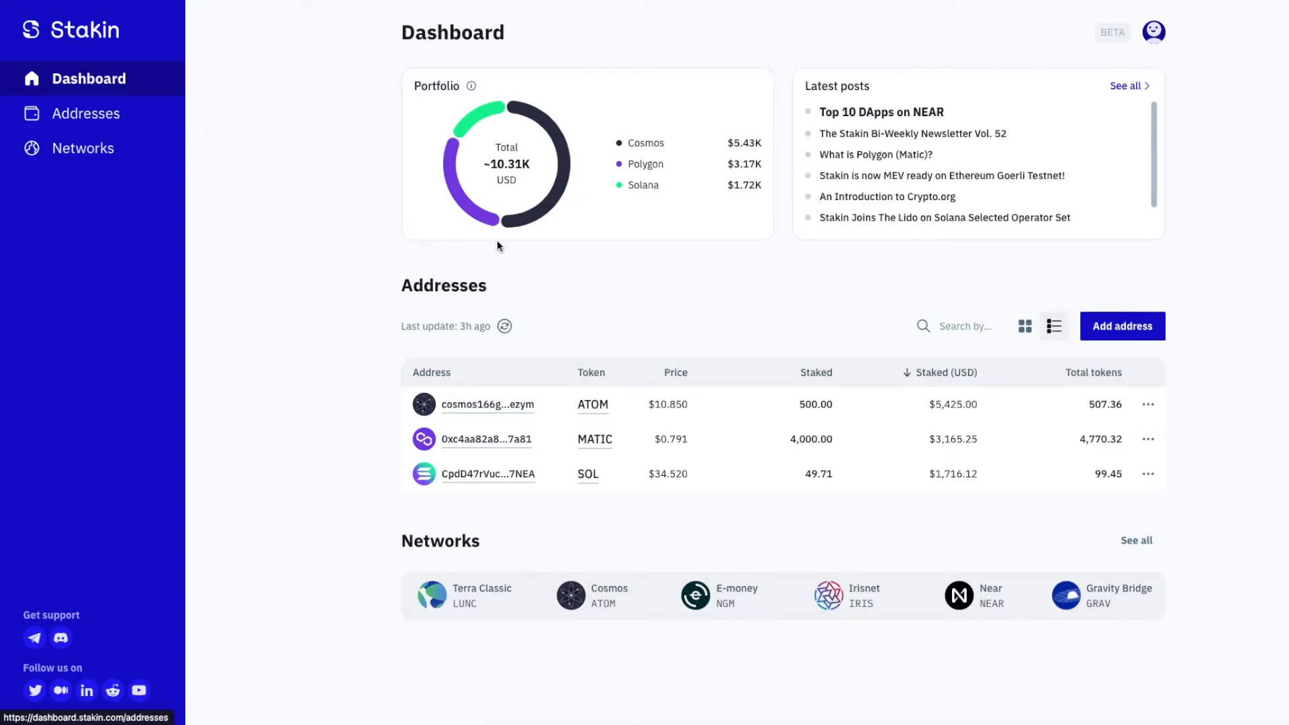
Add a Juno address with 50 JUNO staked and show the tracked addresses as cards.
click(1121, 325)
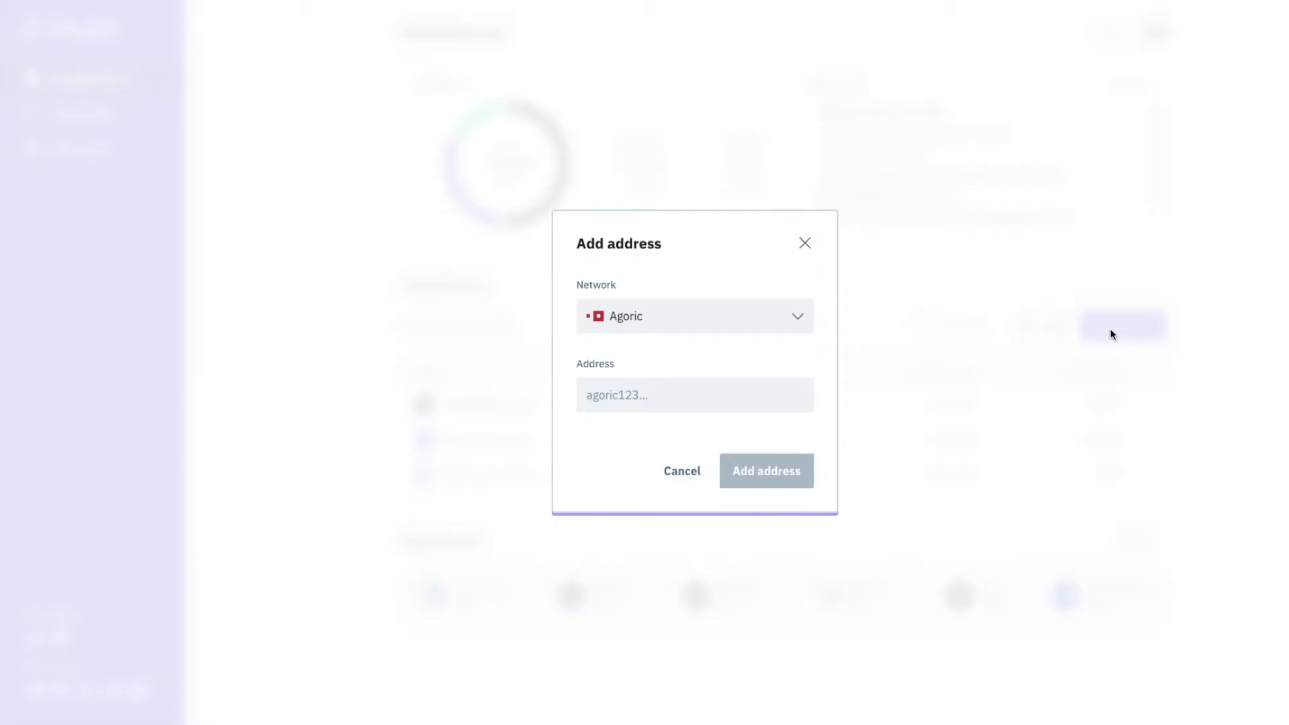
click(693, 316)
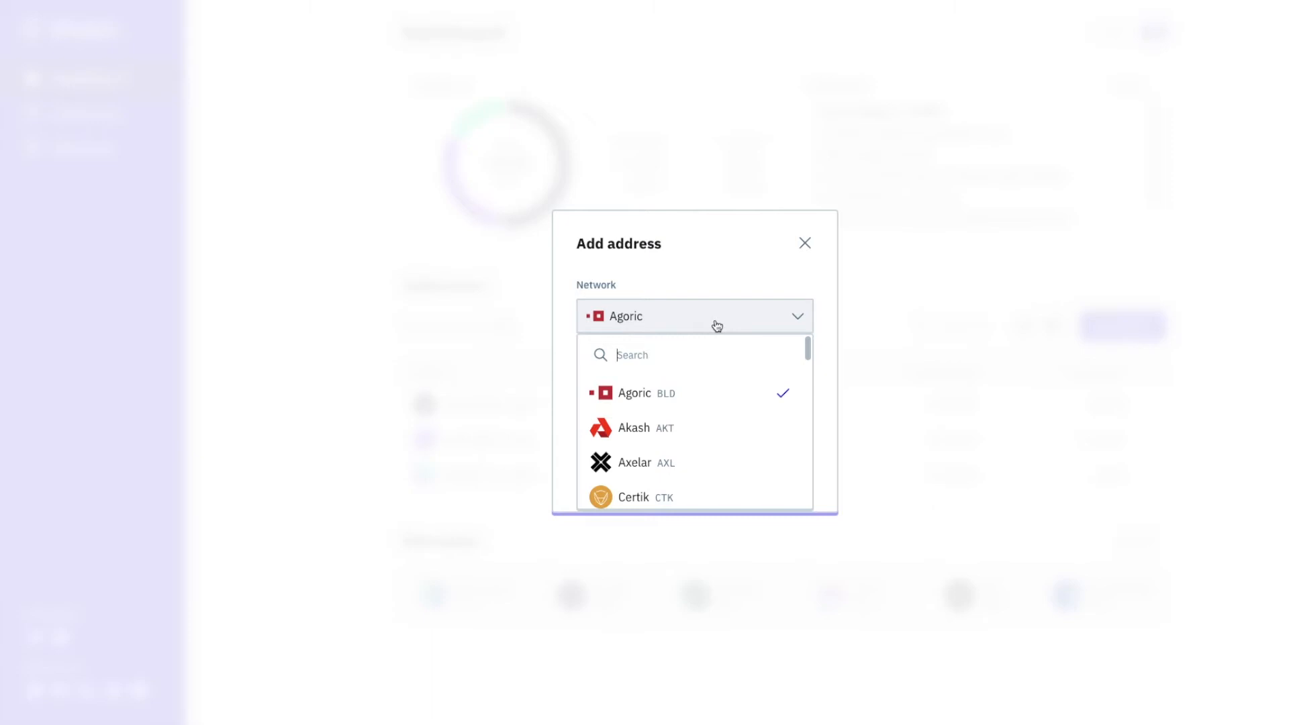
text(juno)
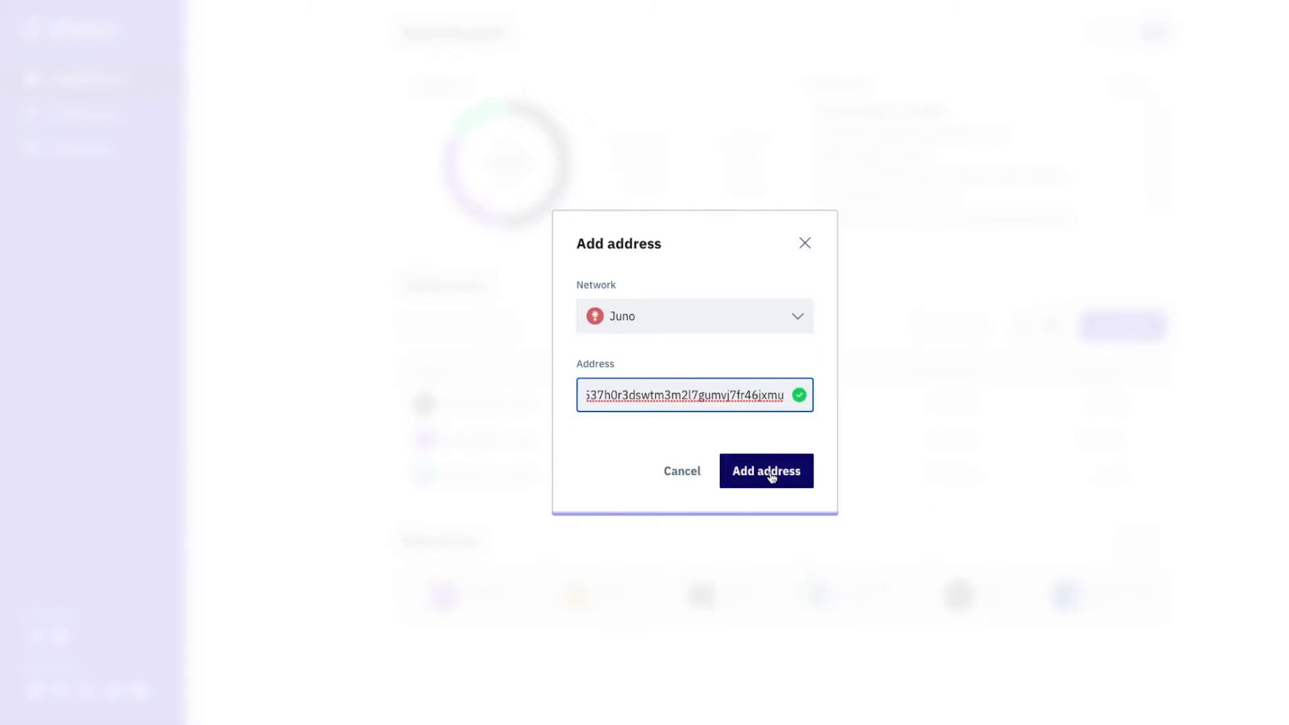
click(765, 470)
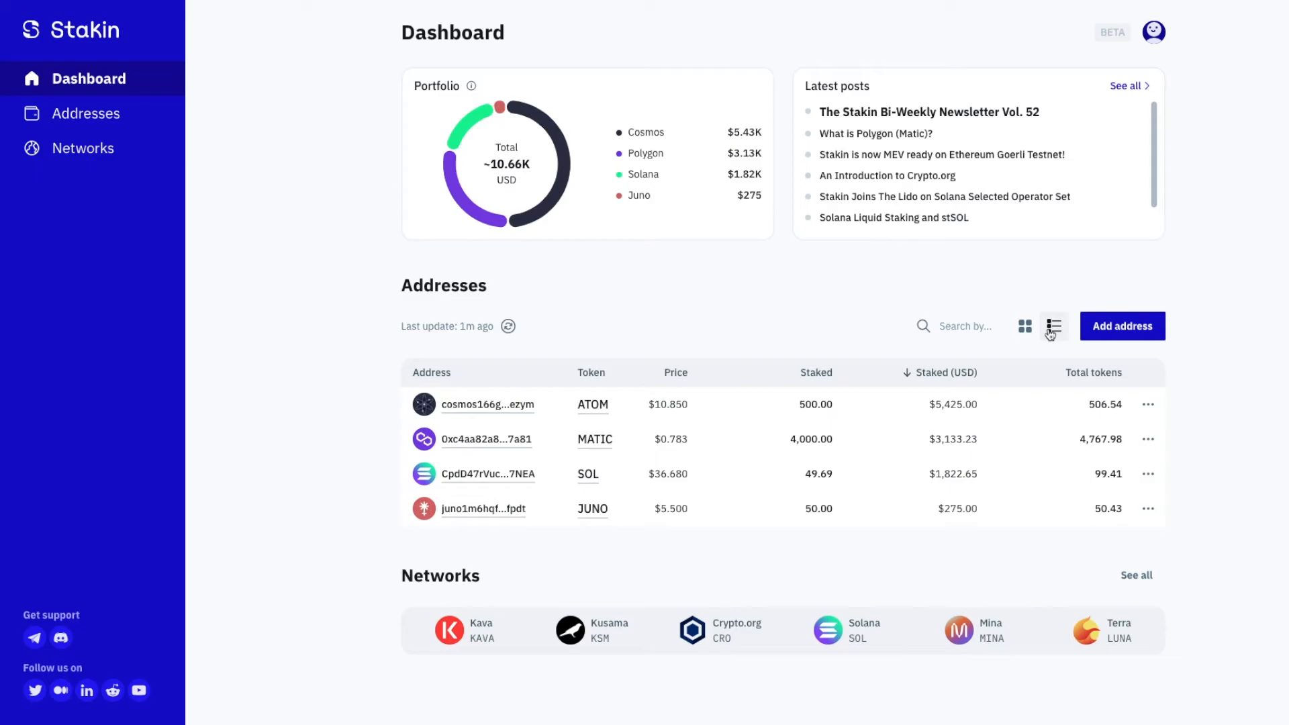
click(1024, 326)
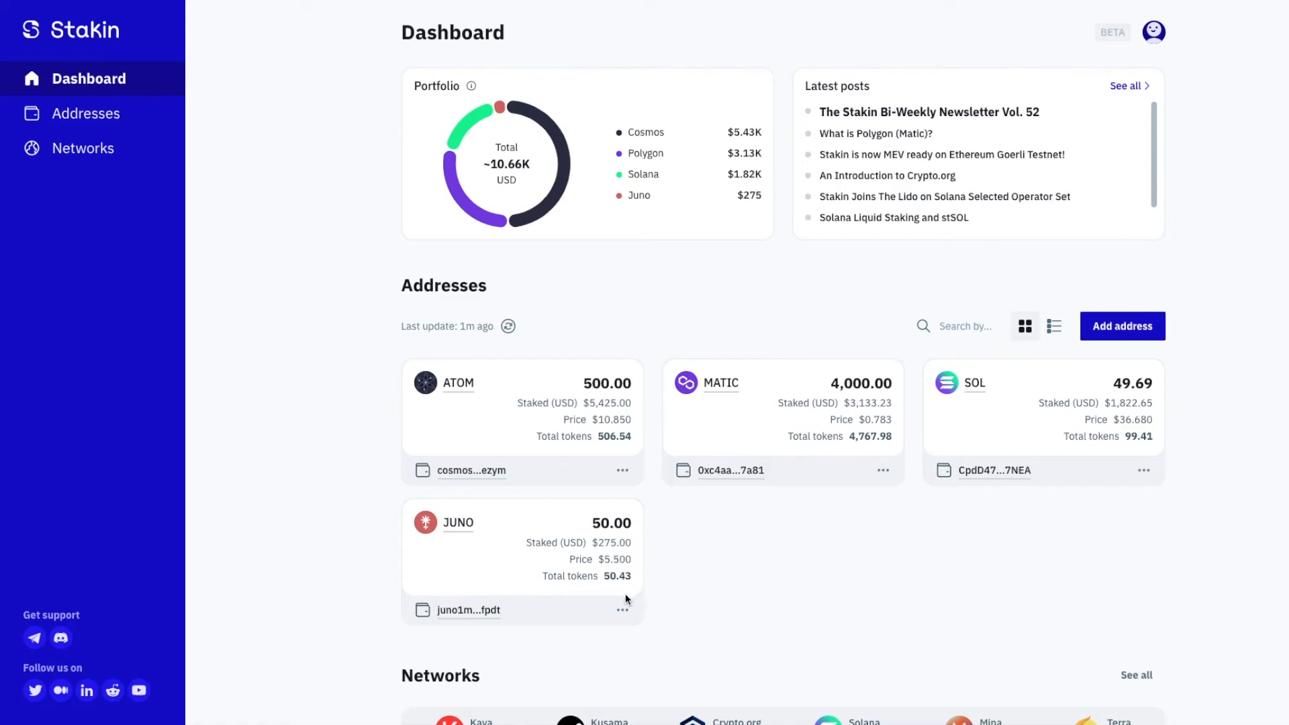
Delete the Juno address from its card menu and return to the table view.
click(623, 470)
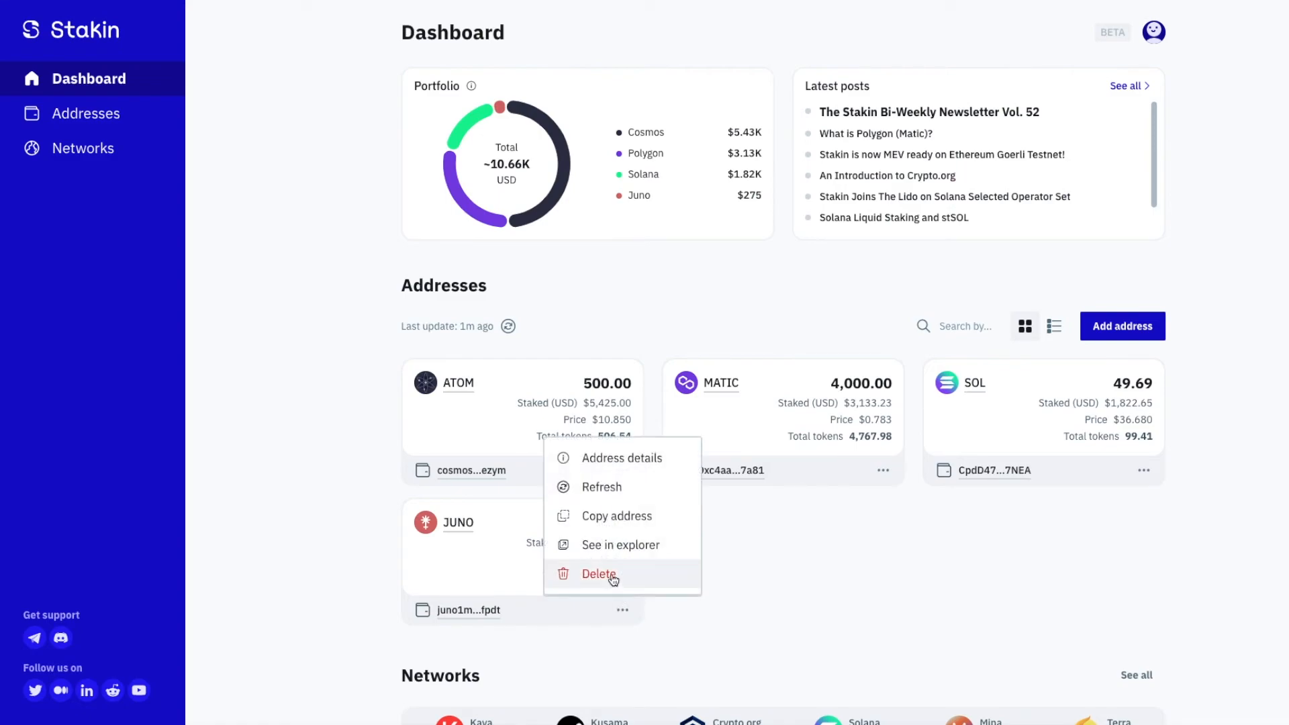
click(599, 573)
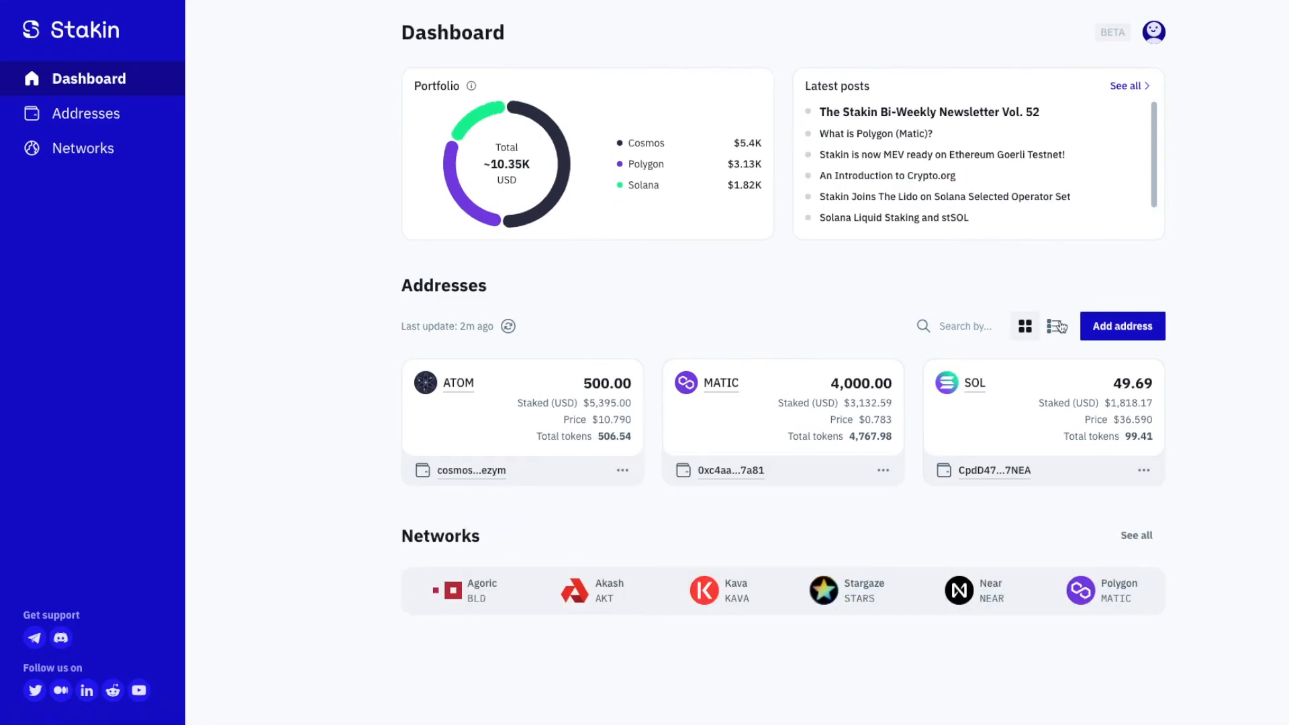
click(1057, 325)
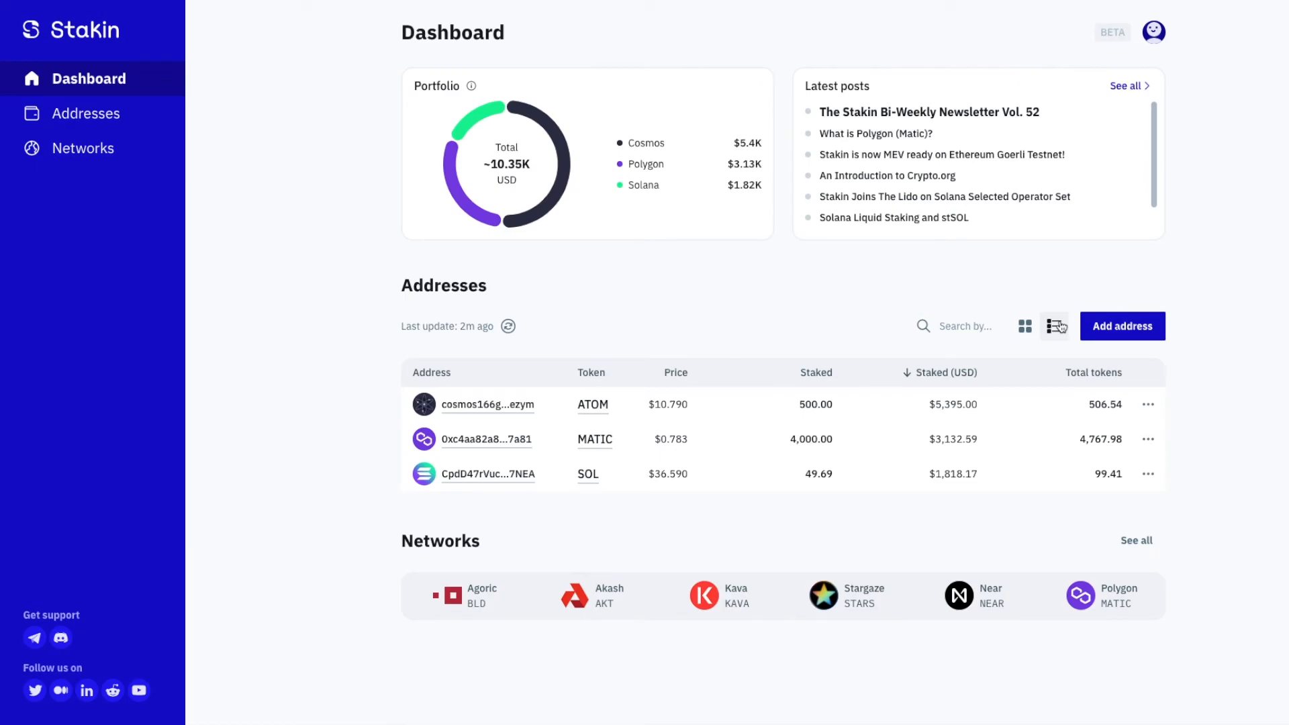
click(88, 113)
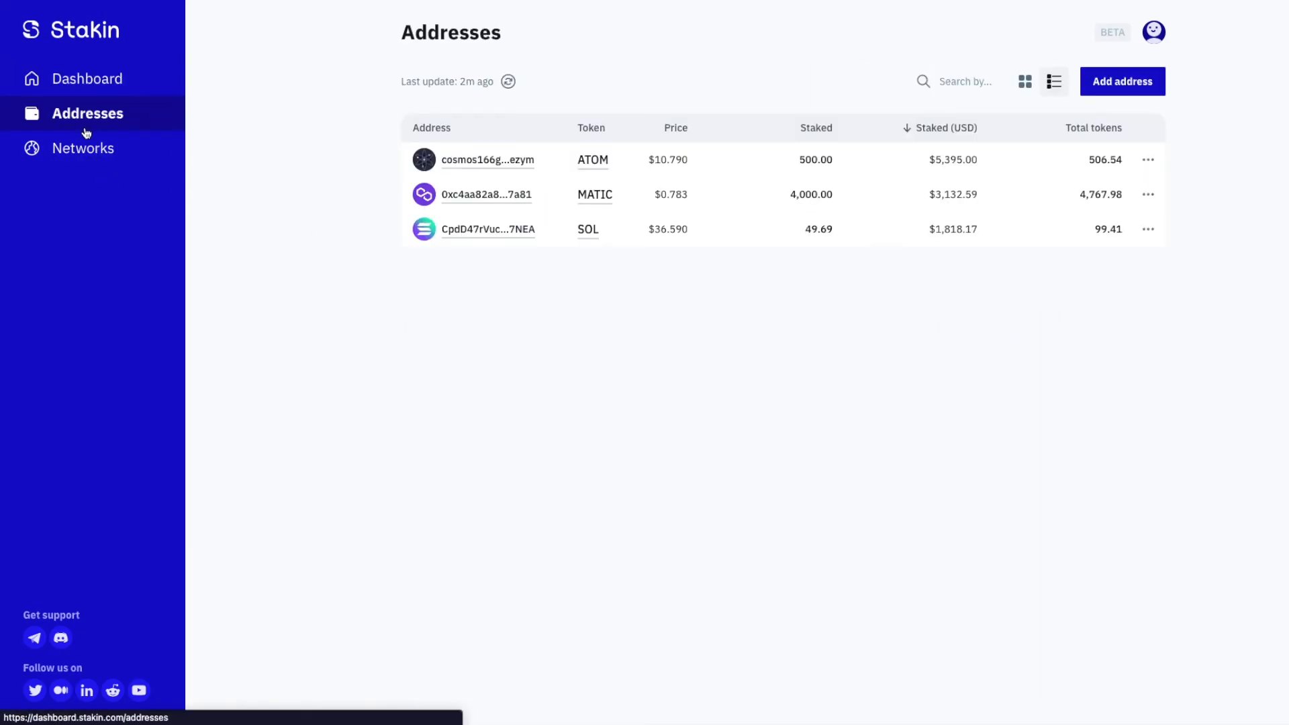
click(82, 148)
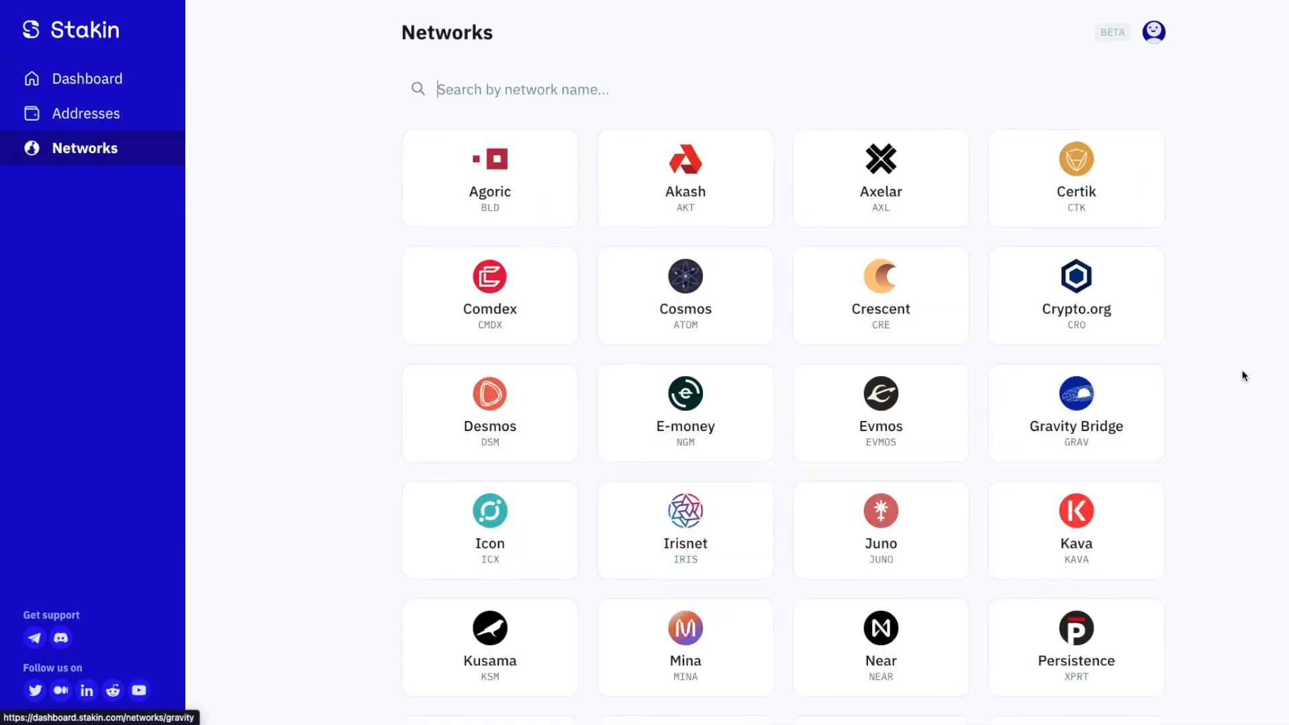
scroll(down, 3)
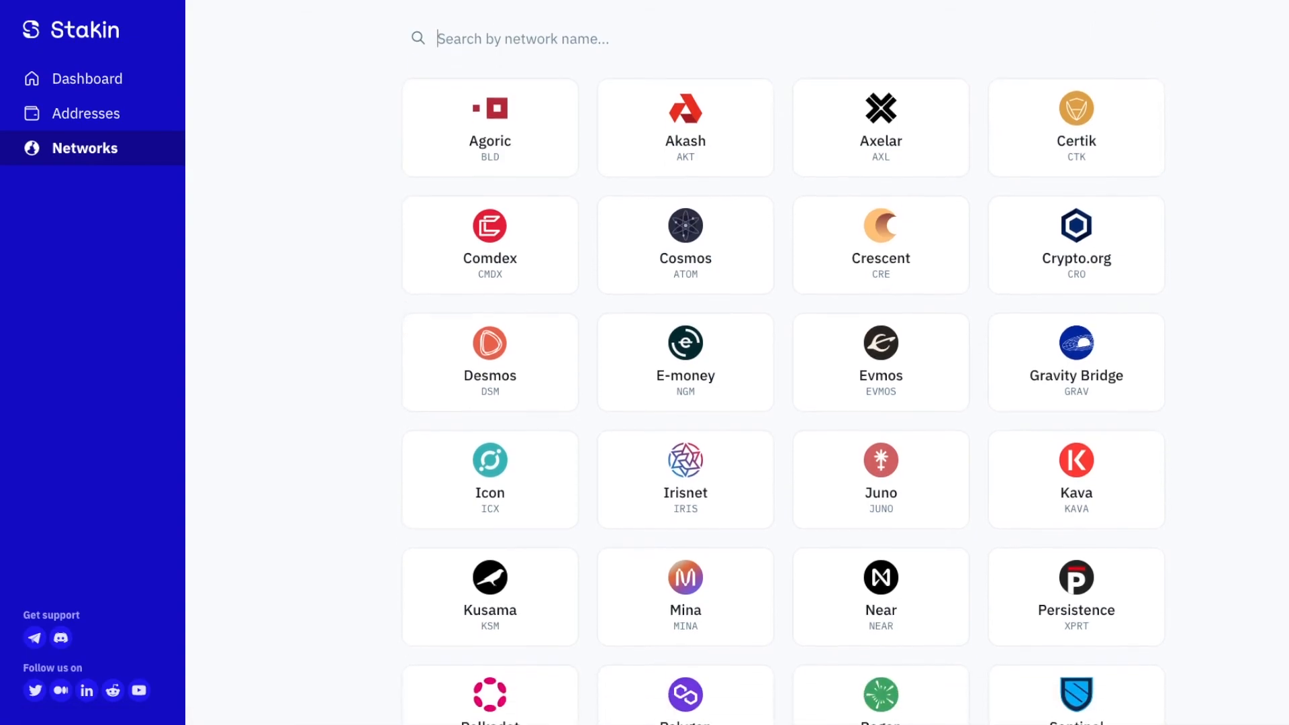
scroll(down, 3)
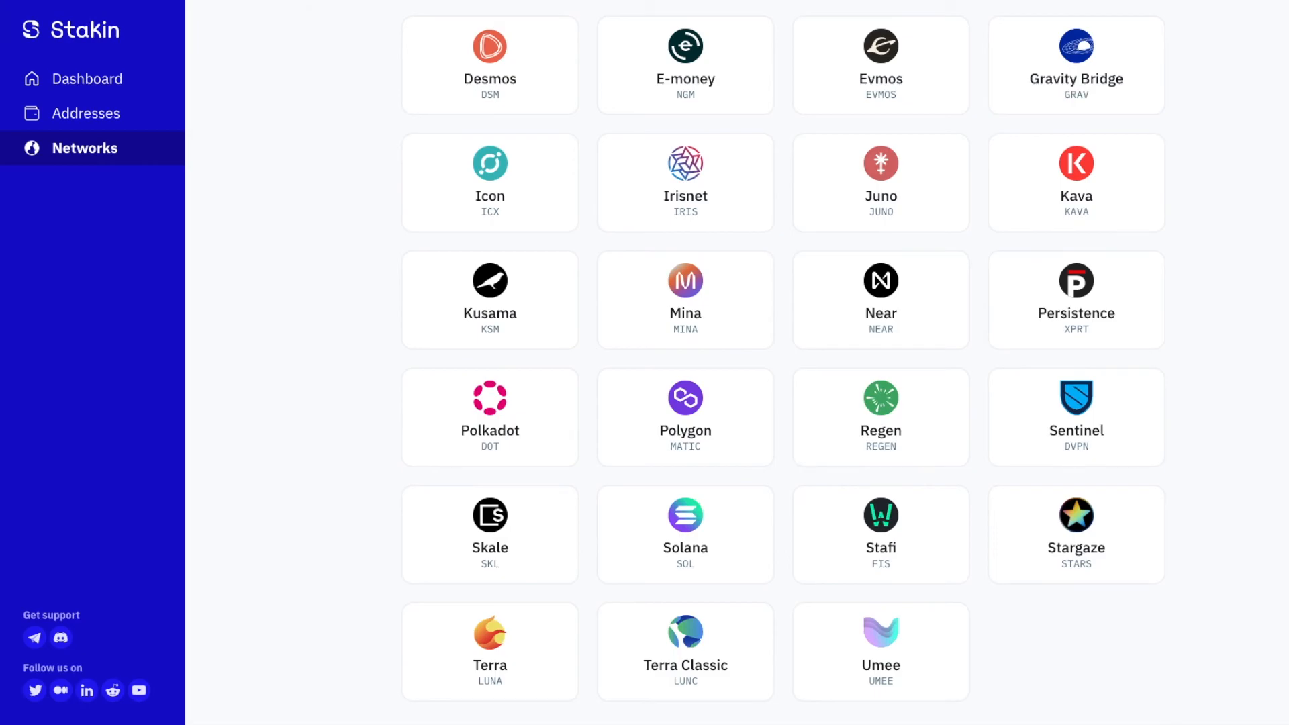
click(90, 78)
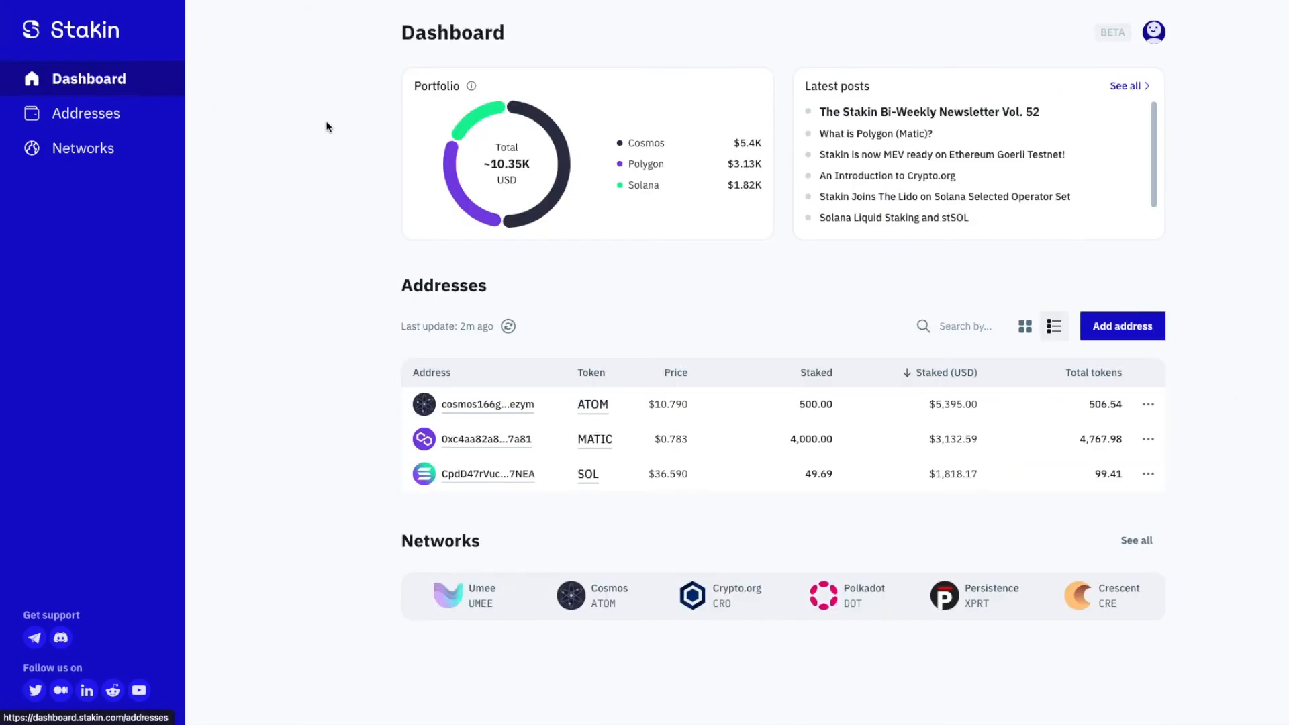
mouse_move(663, 262)
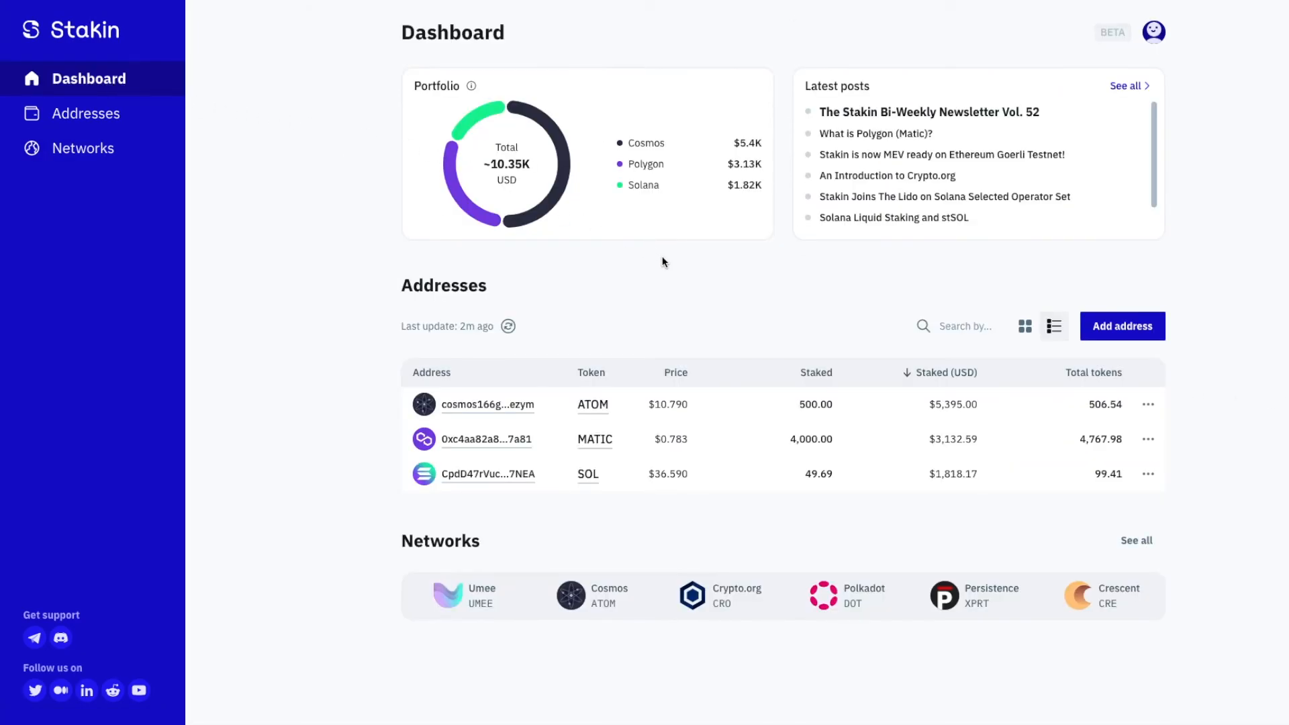